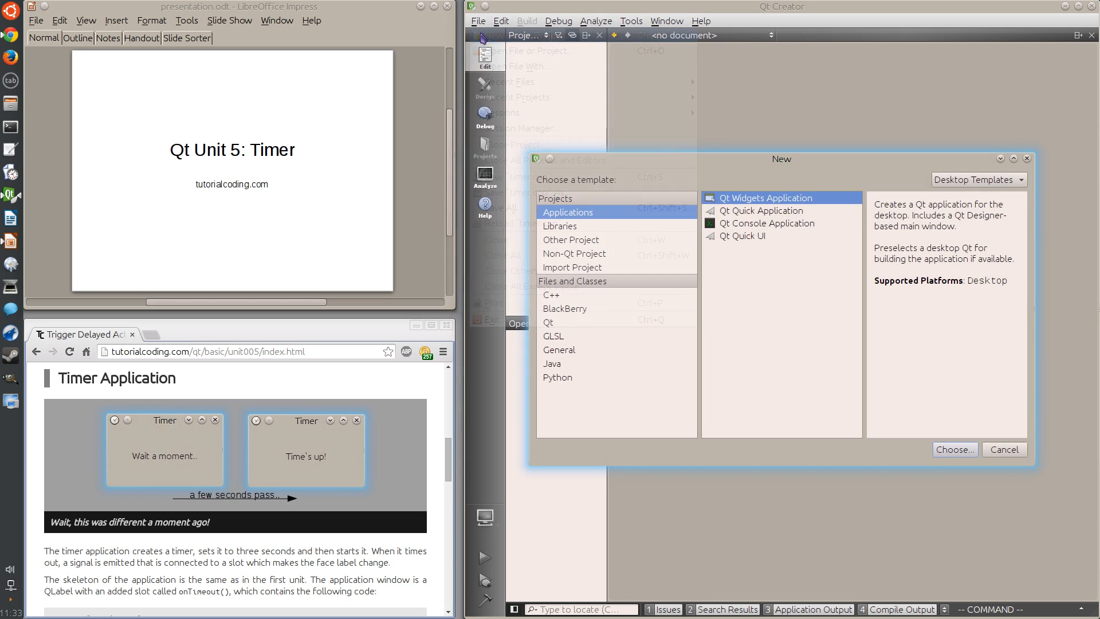
- Create a Qt Widgets Application project 'timer' with class name Timer
{"action": "left_click", "coordinate": [953, 449]}
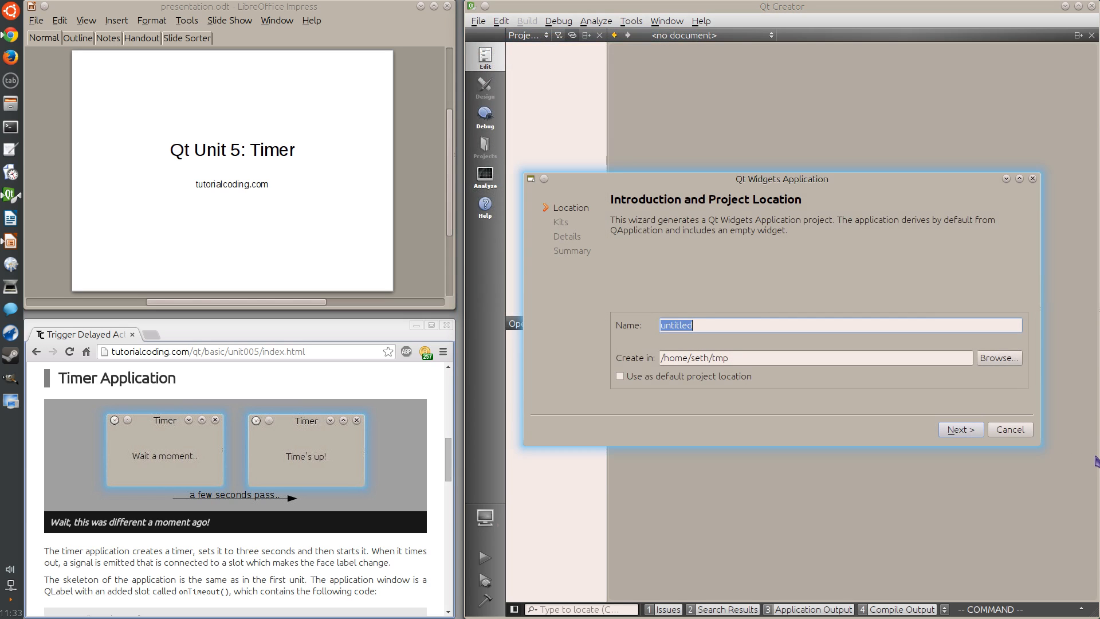
{"action": "left_click", "coordinate": [960, 428]}
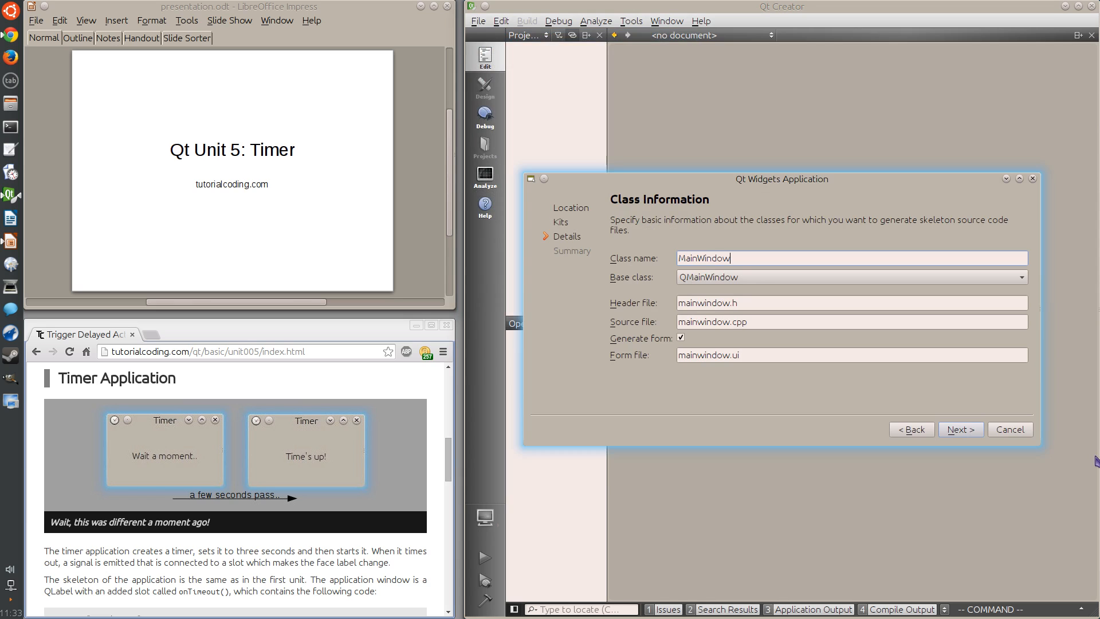
{"action": "type", "text": "Timer"}
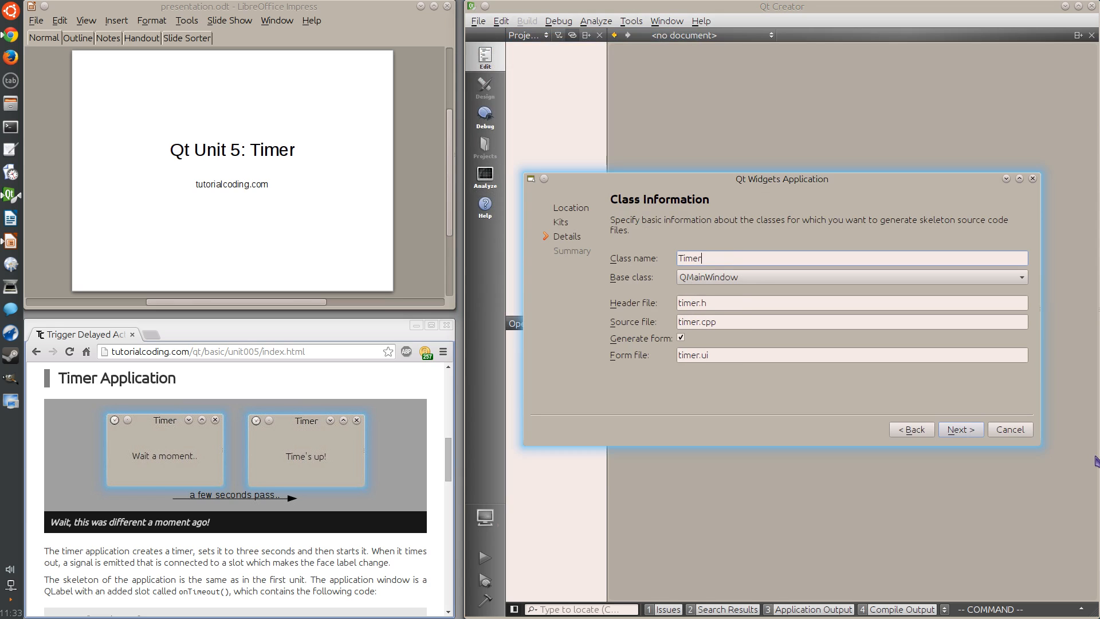
{"action": "left_click", "coordinate": [960, 429]}
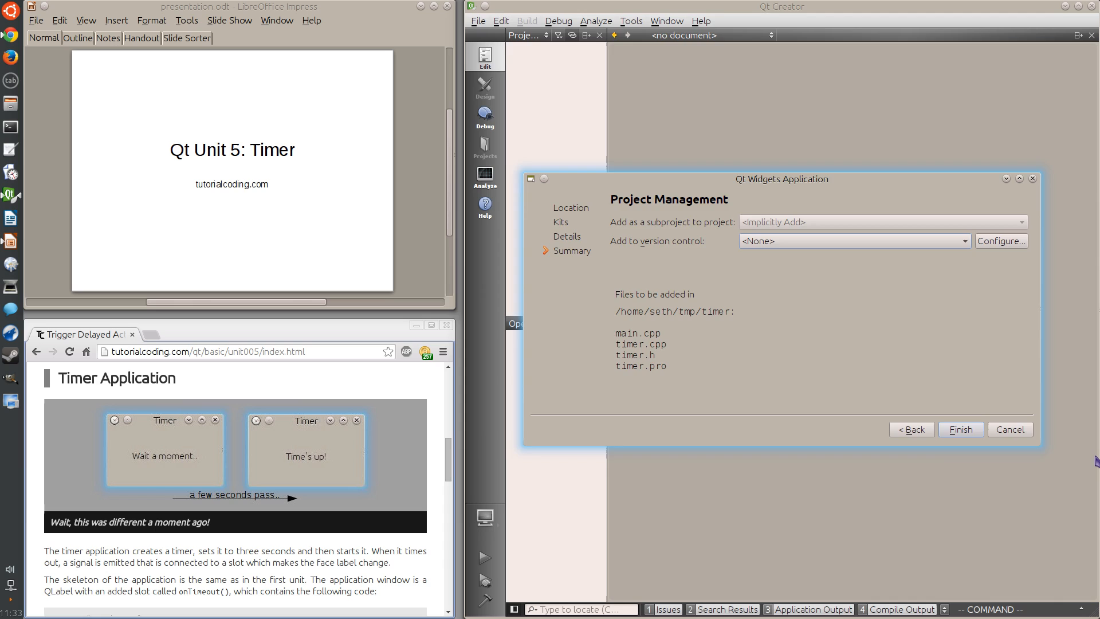
{"action": "left_click", "coordinate": [960, 428]}
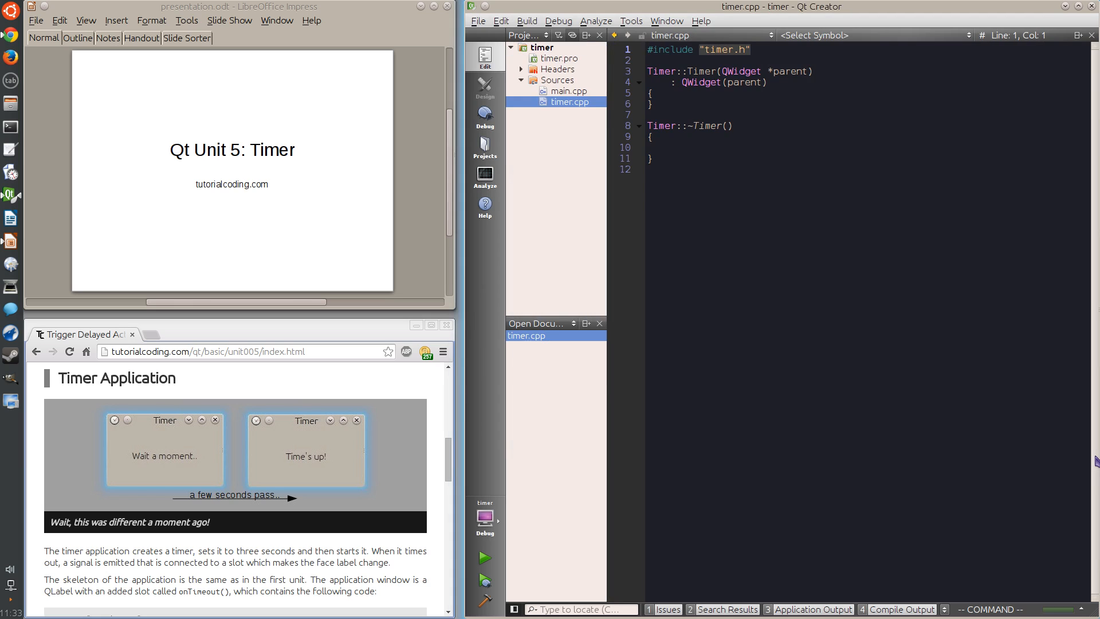
- Add CONFIG += c++11 to timer.pro and remove the #include <QWidget> line from timer.h
{"action": "left_click", "coordinate": [568, 79]}
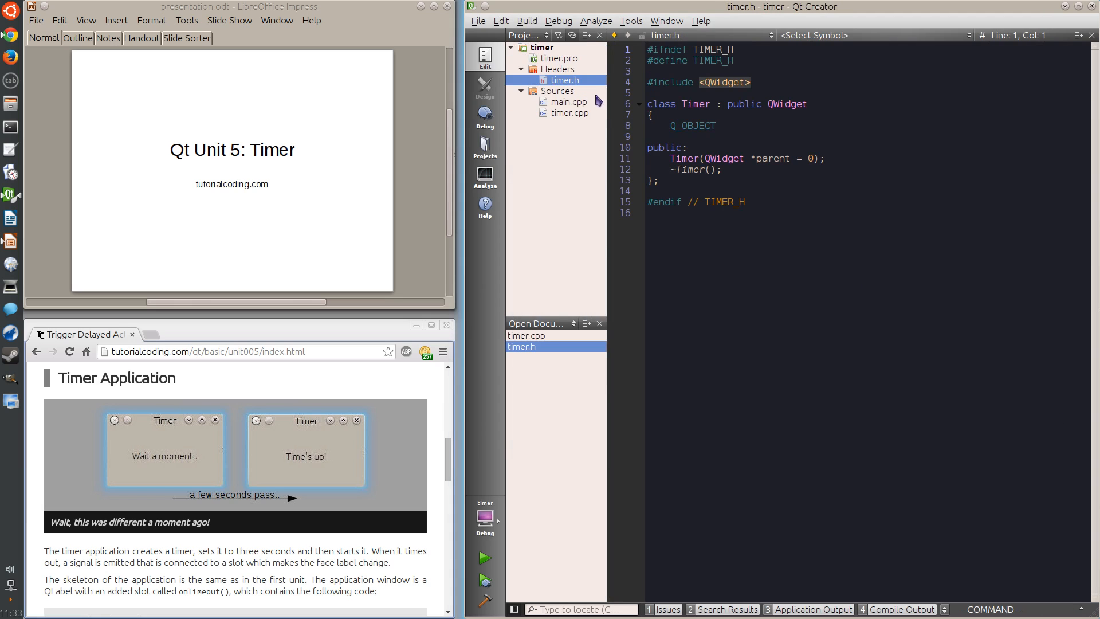
{"action": "left_click", "coordinate": [559, 58]}
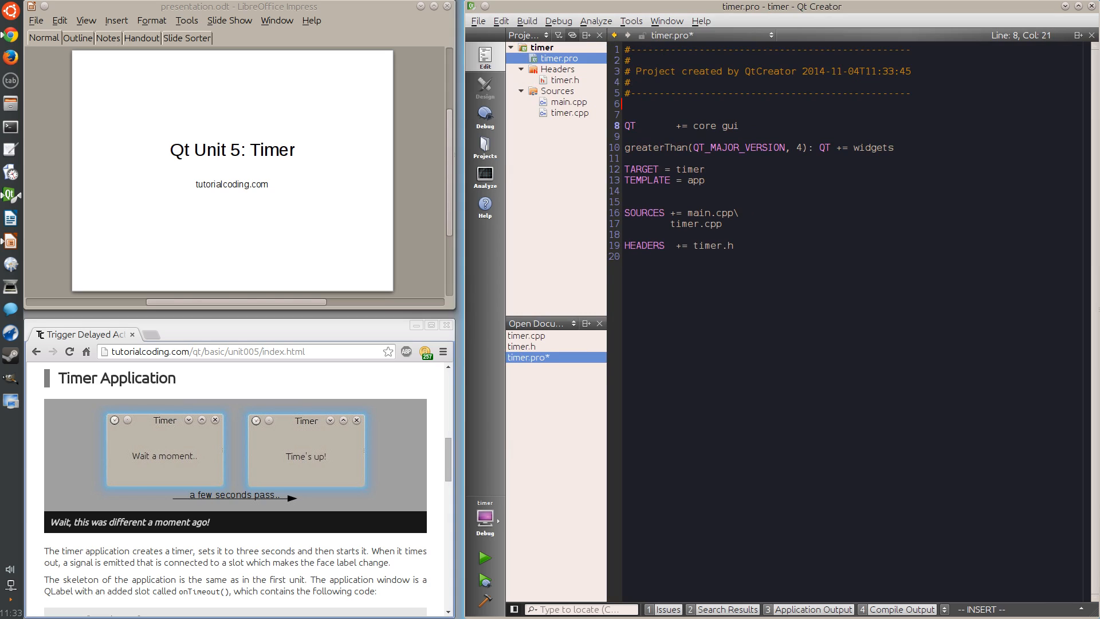
{"action": "type", "text": "CONFI"}
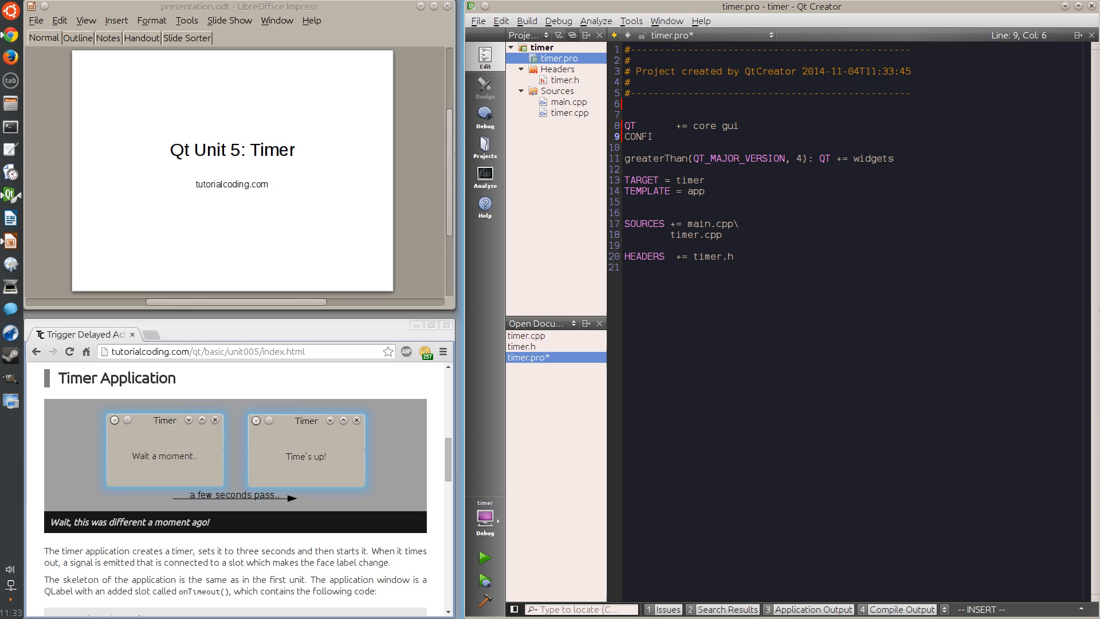
{"action": "type", "text": "G +="}
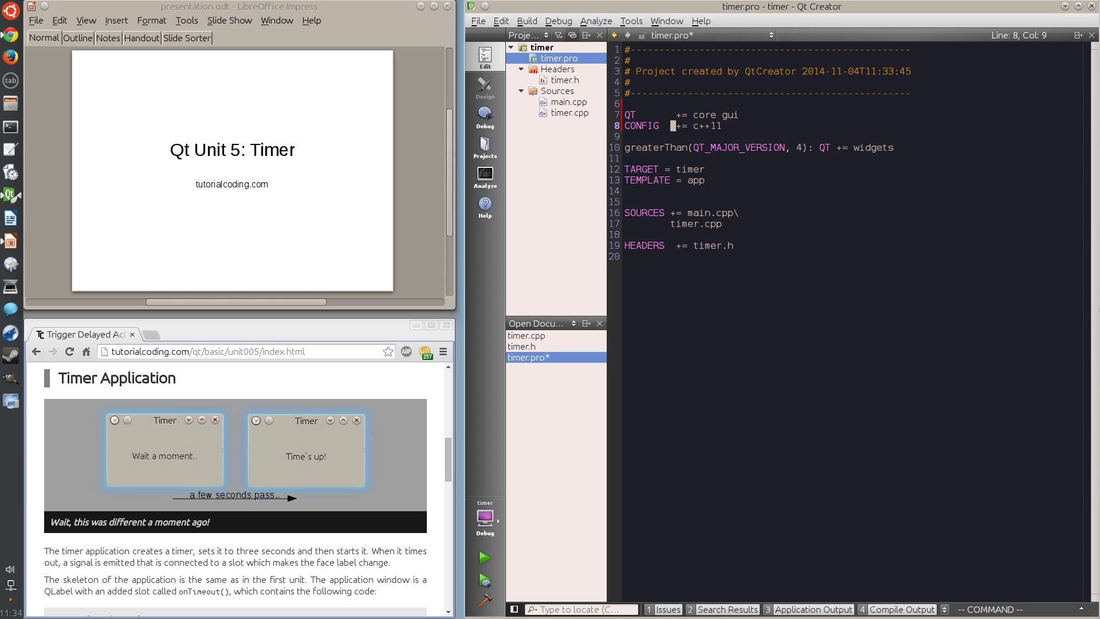
{"action": "left_click", "coordinate": [522, 345]}
{"action": "type", "text": "d"}
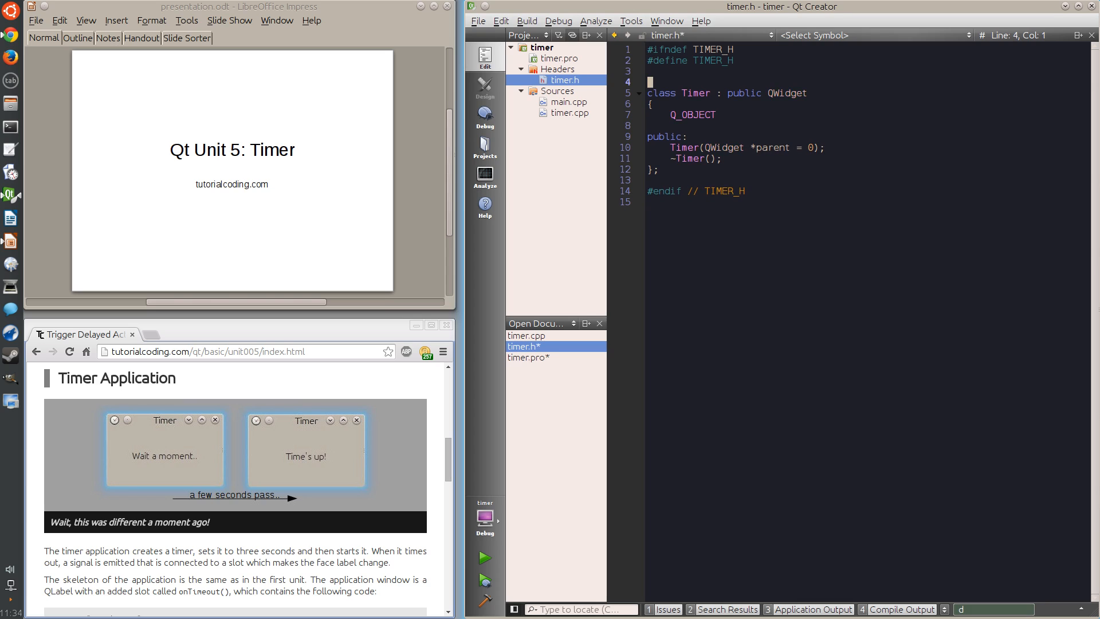
- Include <QLabel>, <QTimer> and <QIcon> in timer.h and make QLabel the base class
{"action": "type", "text": "#i"}
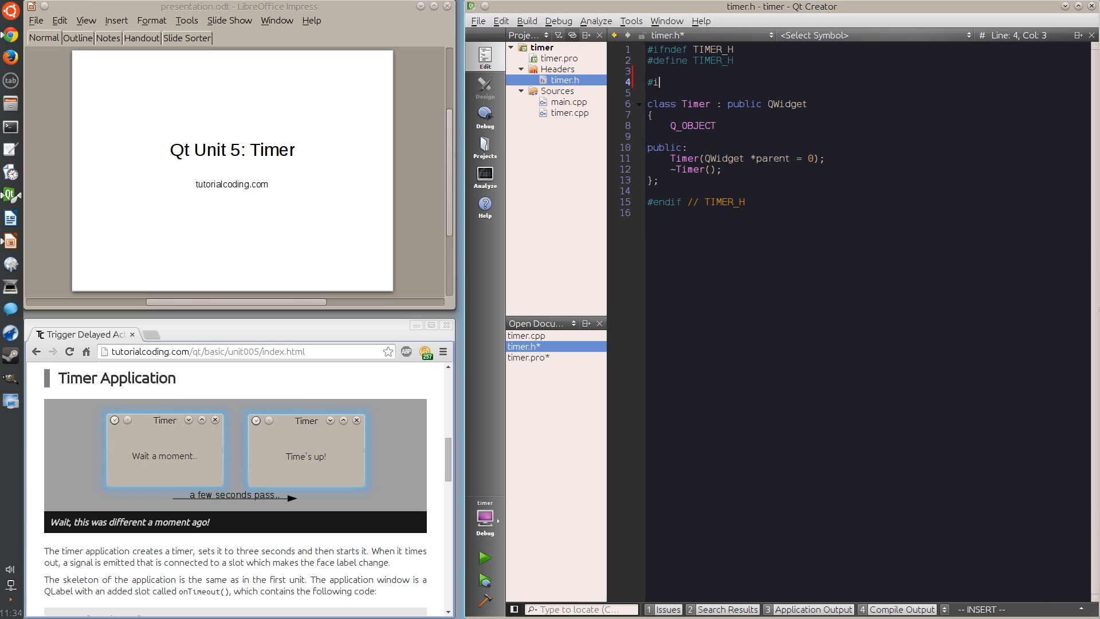
{"action": "type", "text": "nclude <Q"}
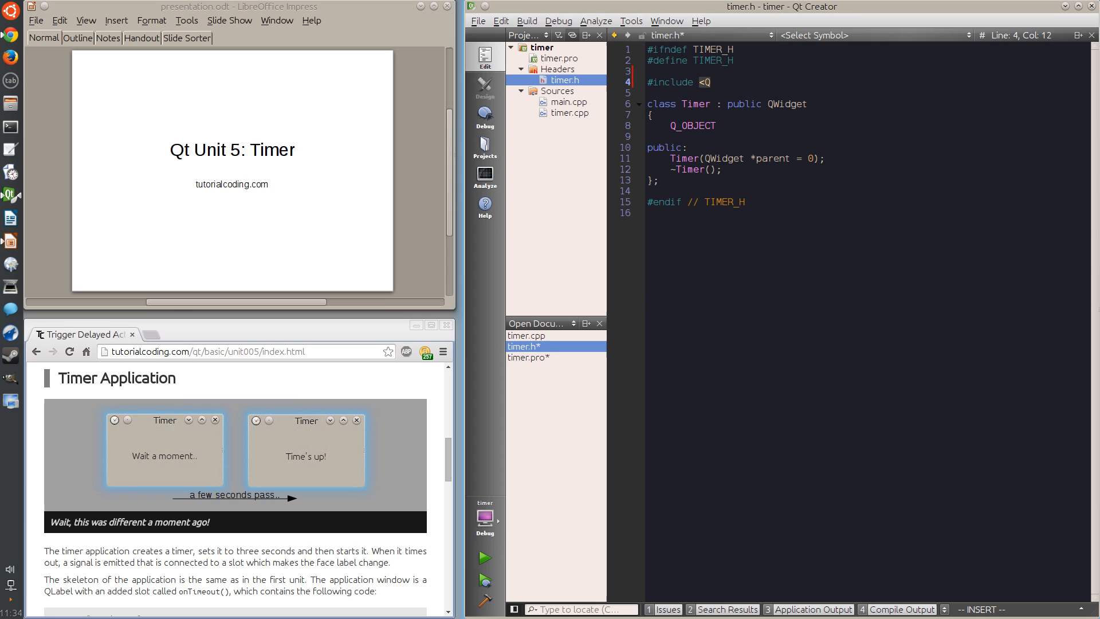
{"action": "type", "text": "Label>"}
{"action": "type", "text": "#include <"}
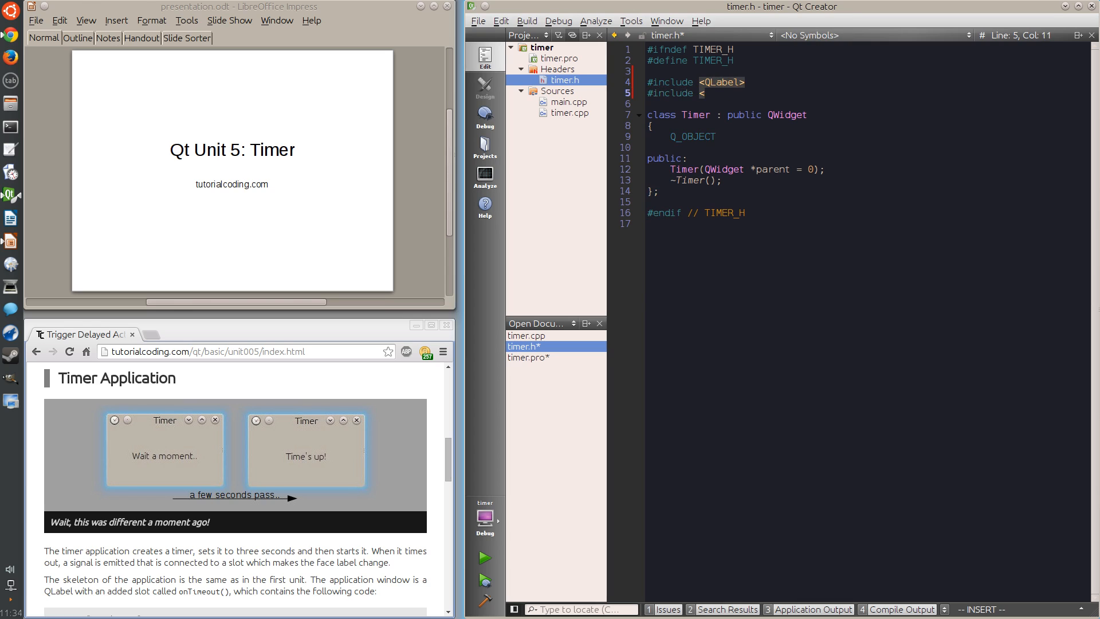
{"action": "type", "text": "QTimer>"}
{"action": "type", "text": "#"}
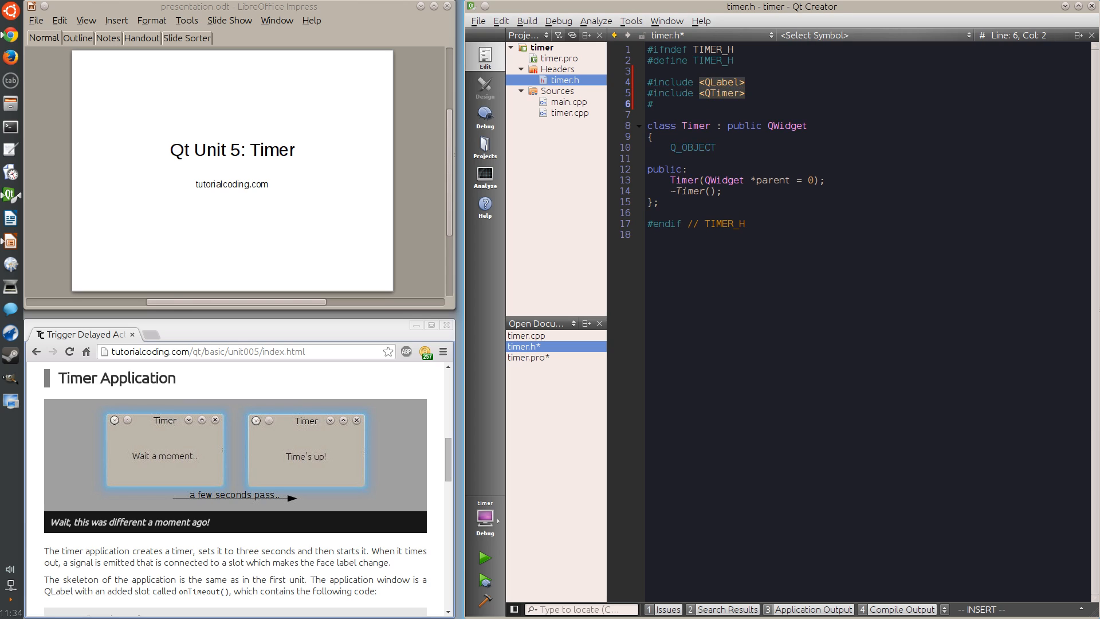
{"action": "type", "text": "include <QIcon>"}
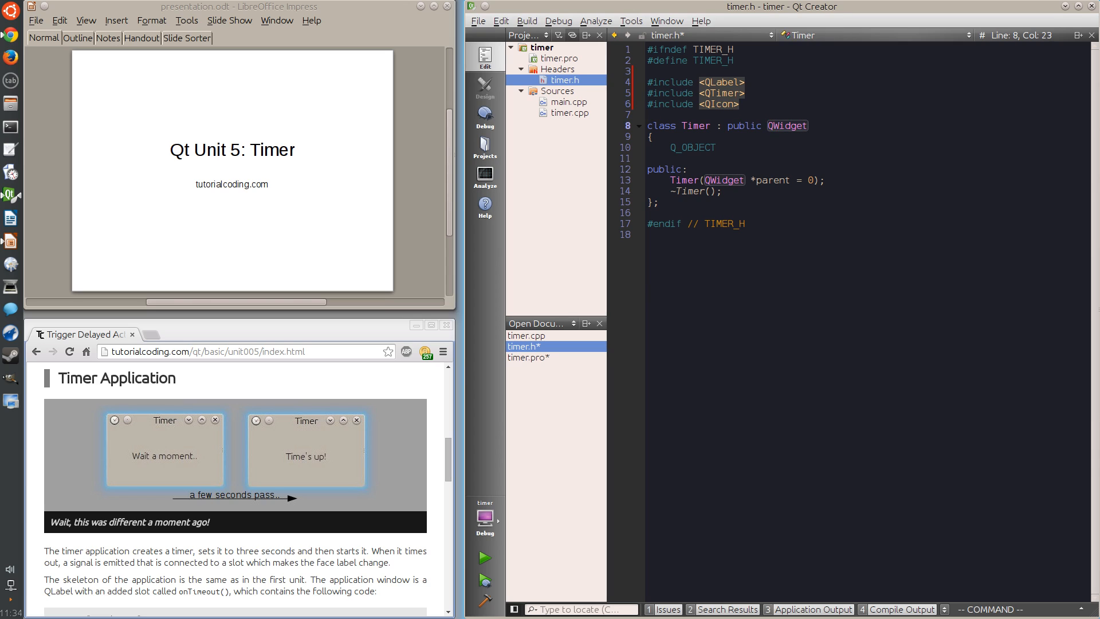
{"action": "type", "text": "QLabel(parent"}
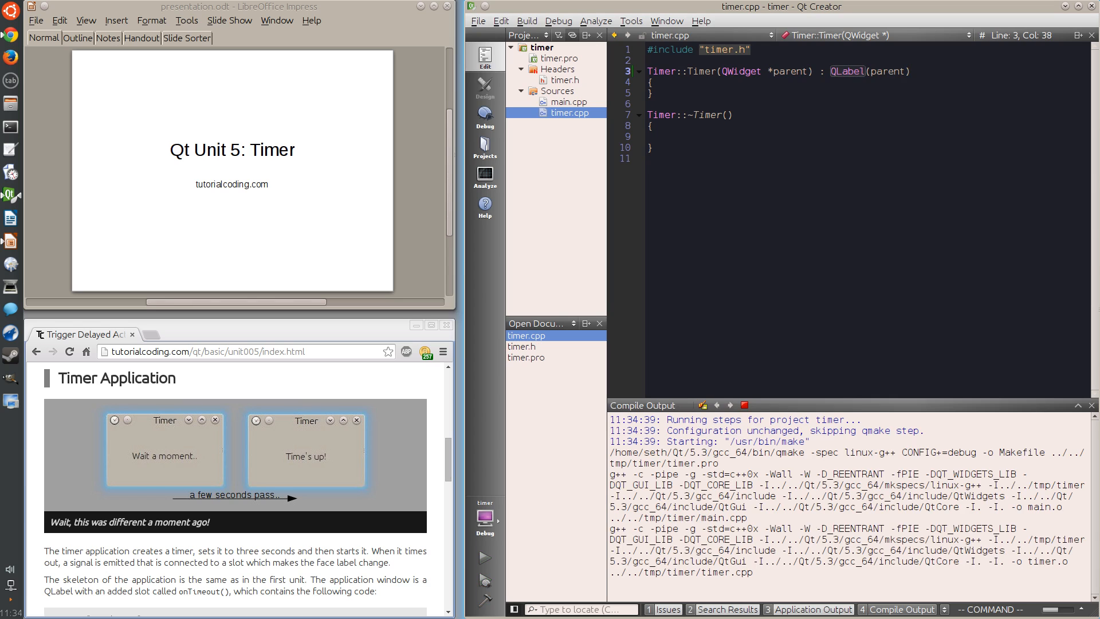
- Scroll timer.cpp down to the Timer constructor body
{"action": "scroll", "scroll_direction": "down", "scroll_amount": 3}
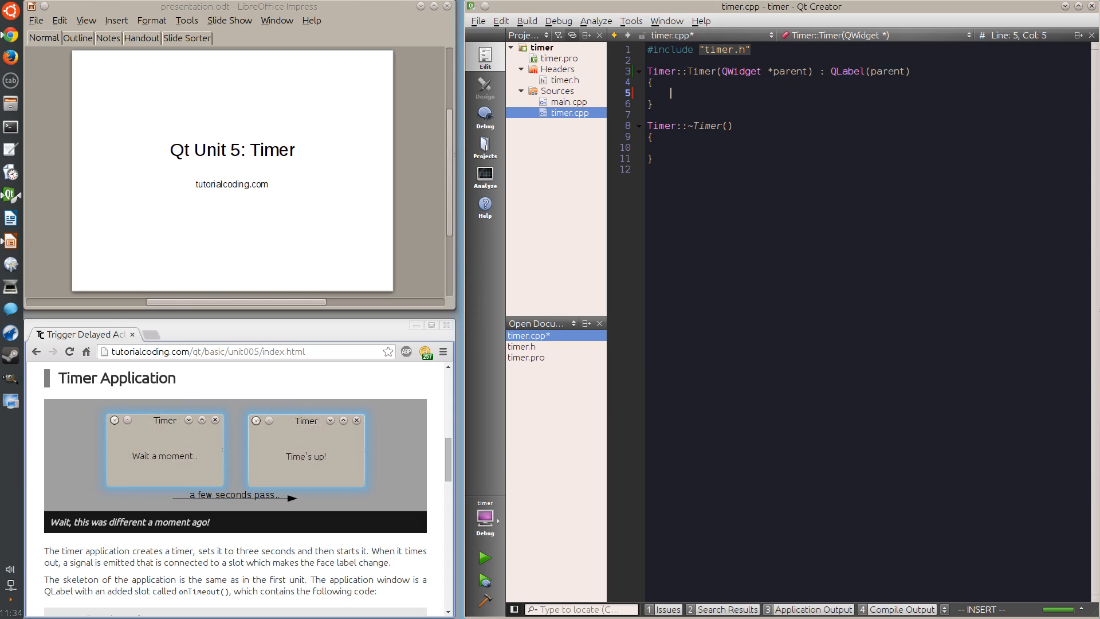
- Make the constructor resize to 200x100, set window title "Timer" and set a window icon
{"action": "type", "text": "resize(20)"}
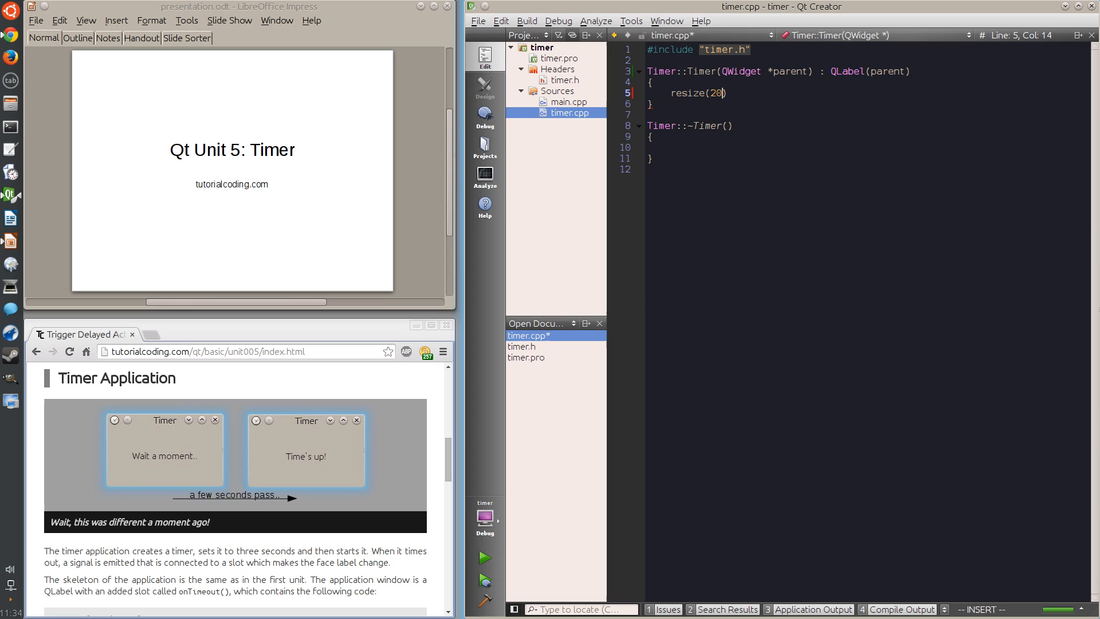
{"action": "type", "text": "0, 100);"}
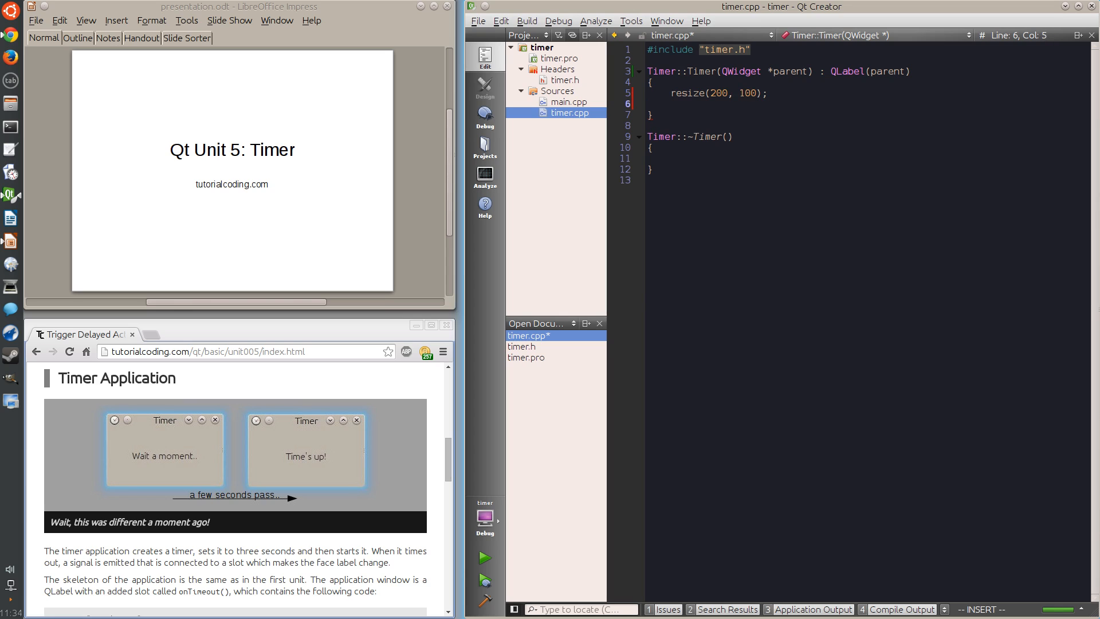
{"action": "type", "text": "setWindowTitle(\"\")"}
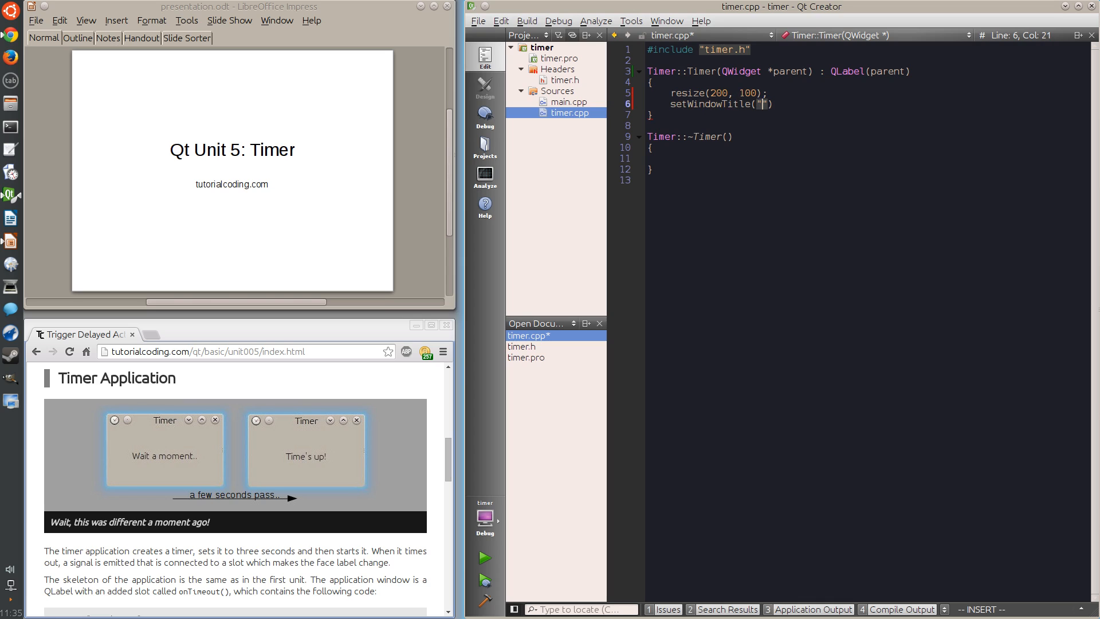
{"action": "type", "text": "Timer\");"}
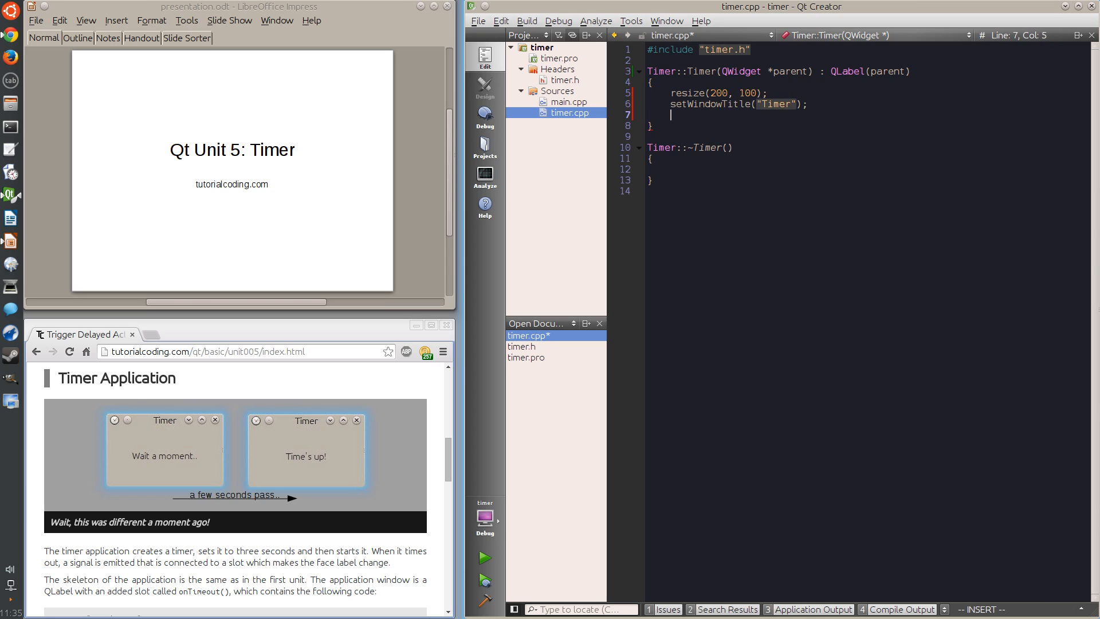
{"action": "type", "text": "setWindow"}
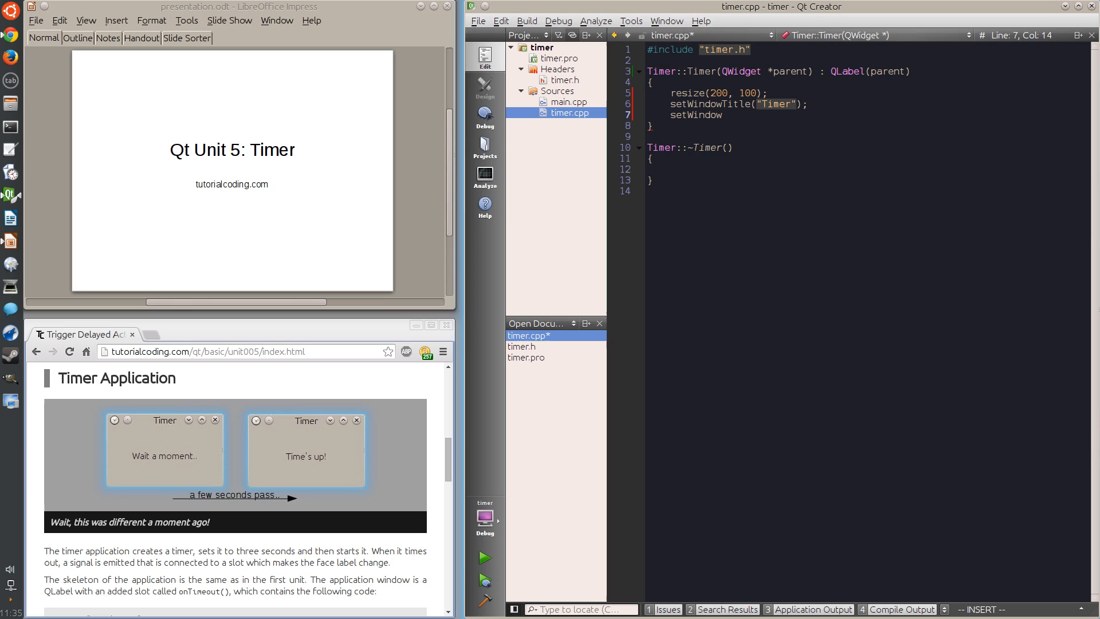
{"action": "type", "text": "Icon(QIcon::fromTheme(\"time\"));"}
{"action": "type", "text": "setText(\""}
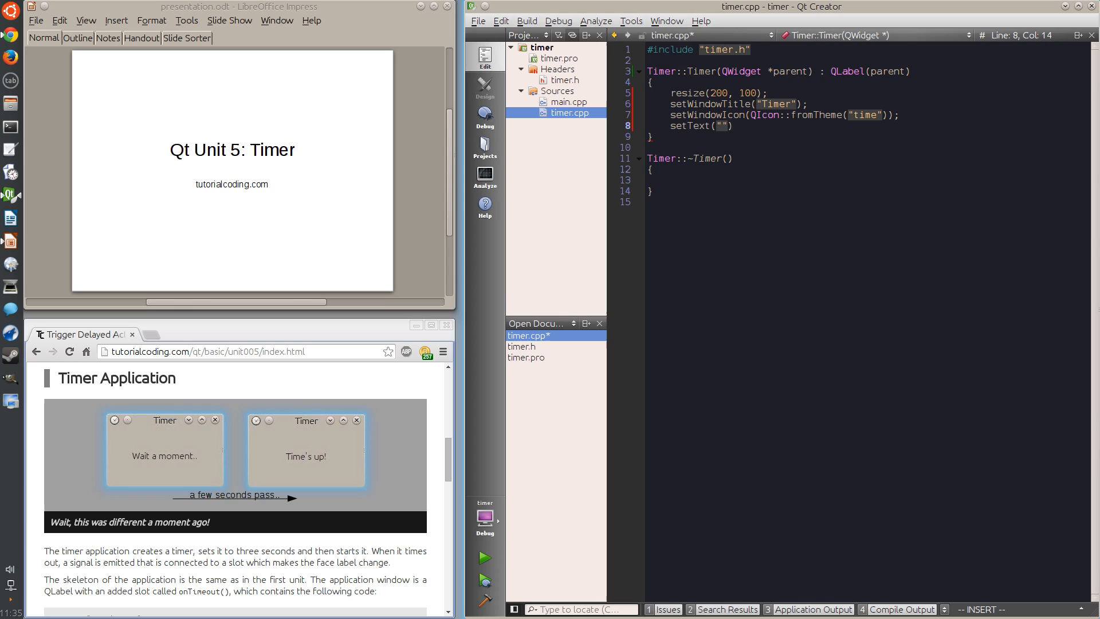
- Set the label text "Wait a moment.." and centre it with setAlignment(Qt::AlignCenter)
{"action": "type", "text": "Wait a moment.."}
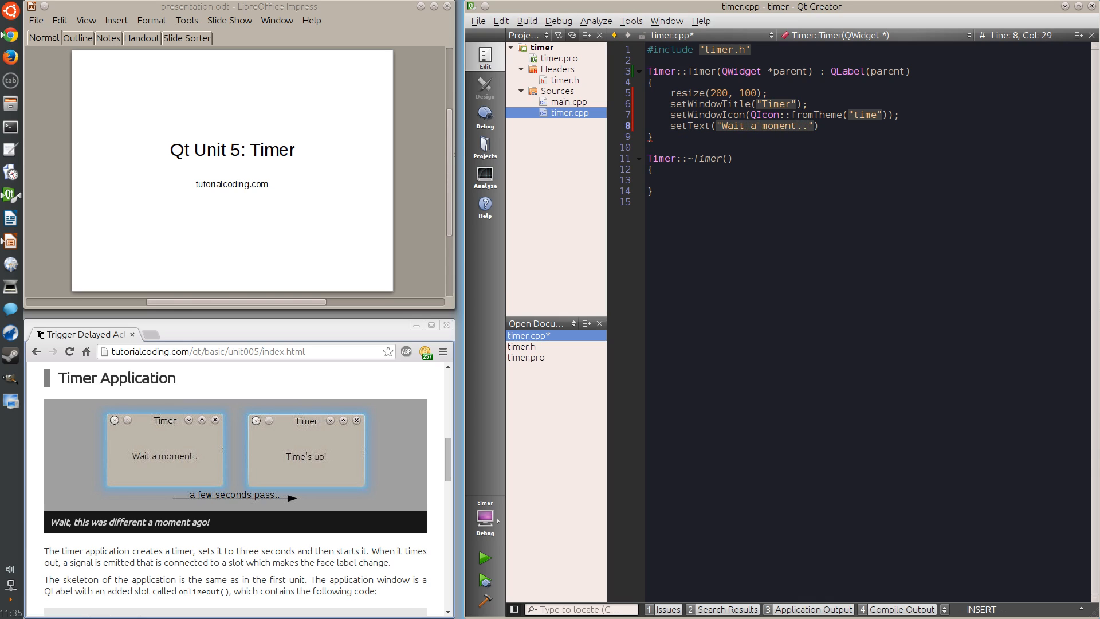
{"action": "type", "text": "setAlignm"}
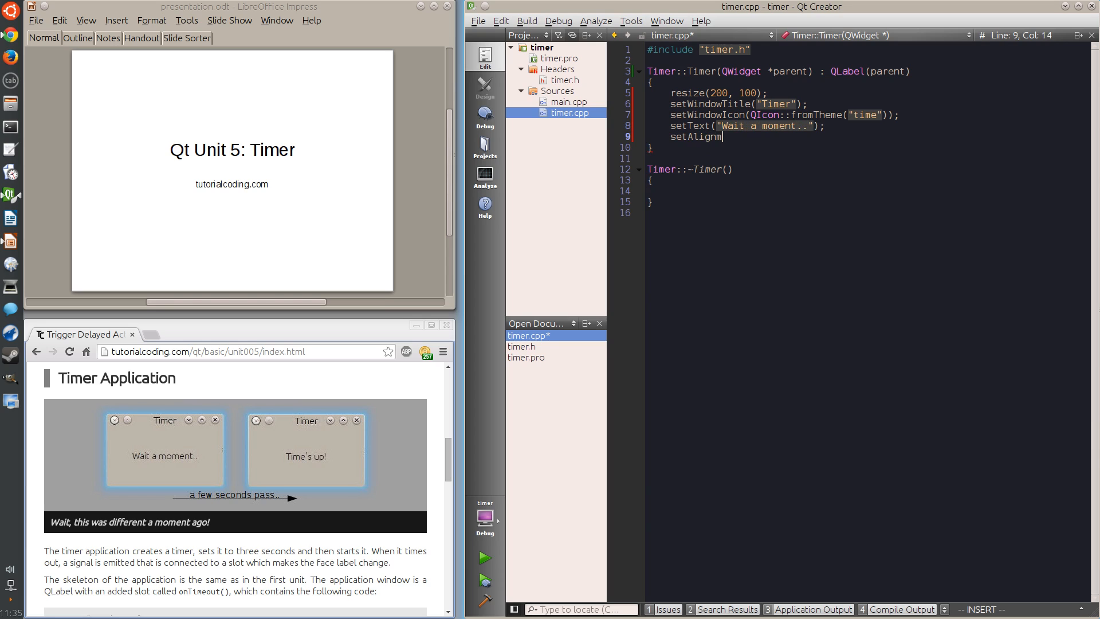
{"action": "type", "text": "ent(Qt::A)"}
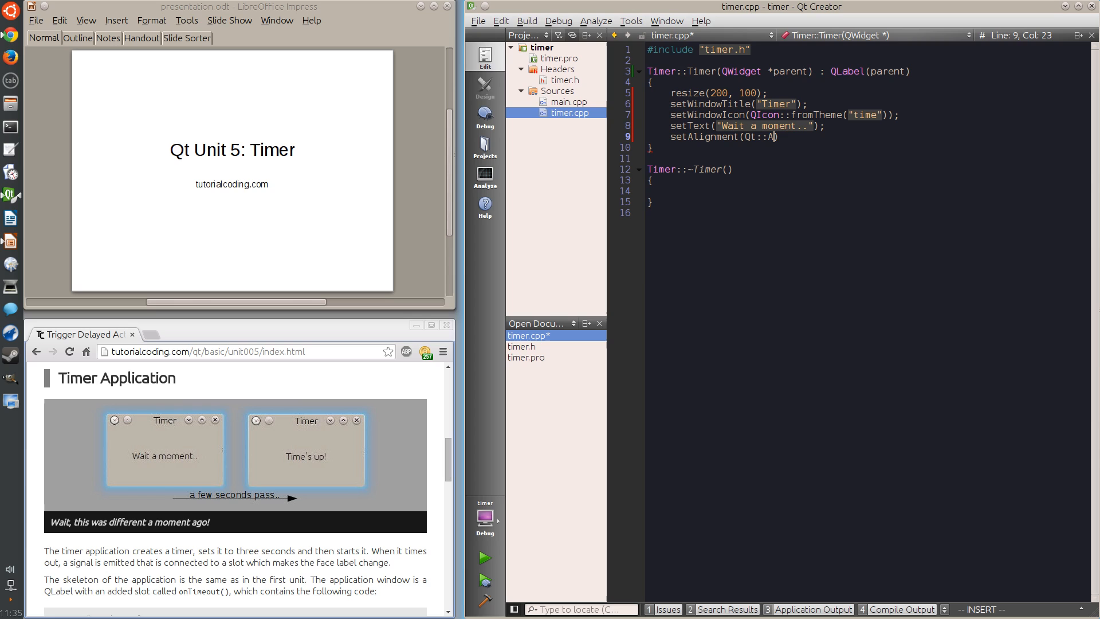
{"action": "type", "text": "lignCenter"}
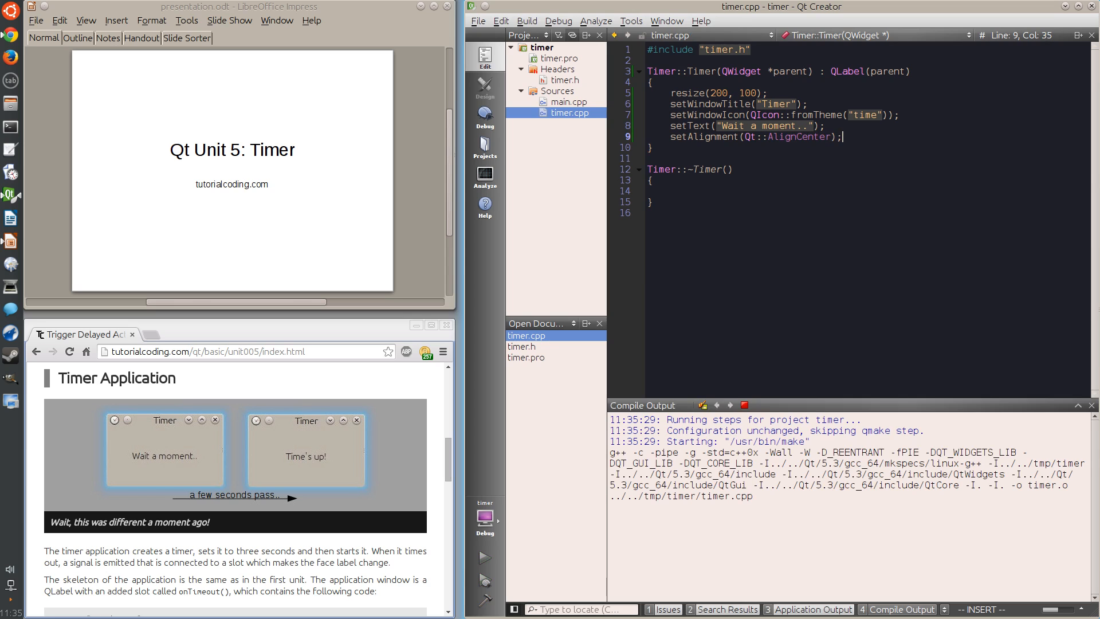
{"action": "left_click", "coordinate": [482, 557]}
{"action": "type", "text": "aut"}
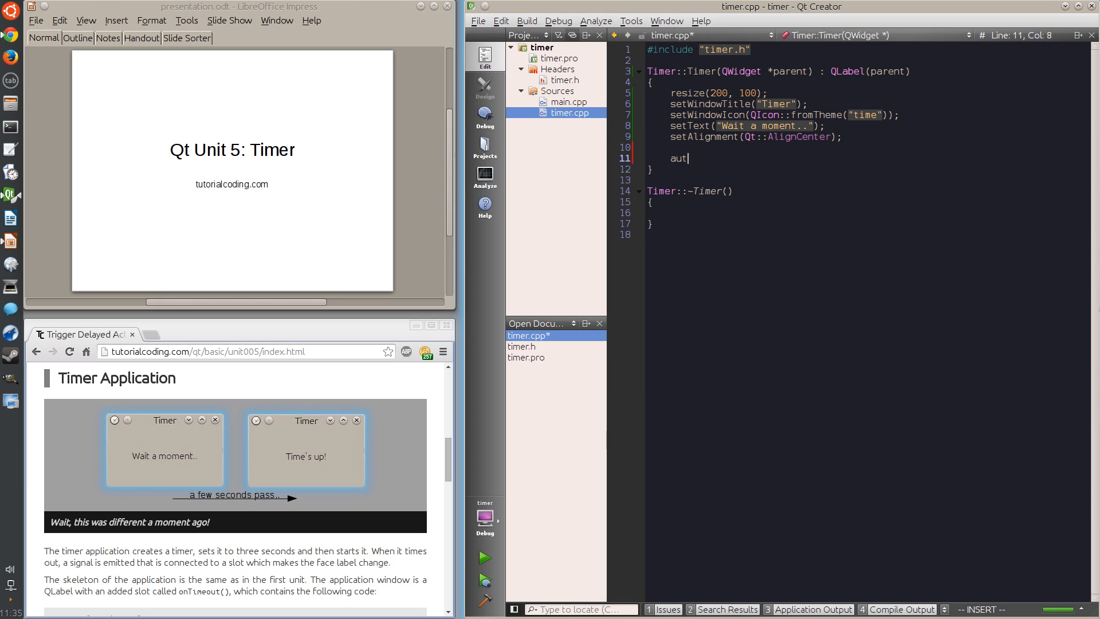
- Add auto timer = new QTimer(this); and timer->setSingleShot(true); to the constructor
{"action": "type", "text": "o timer = new"}
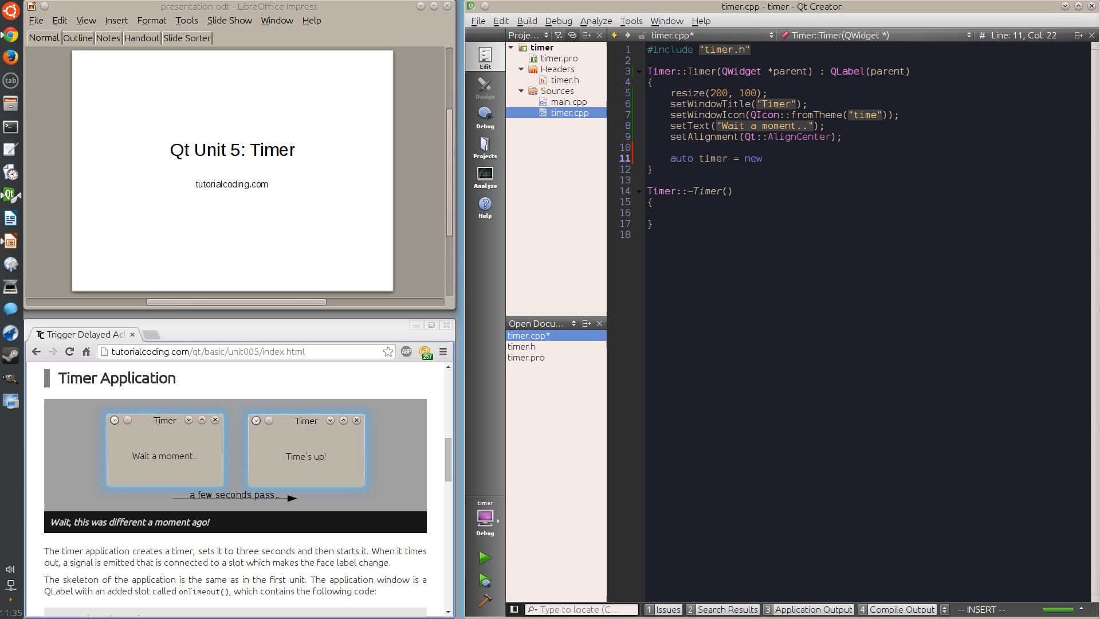
{"action": "type", "text": "QTimer(thi"}
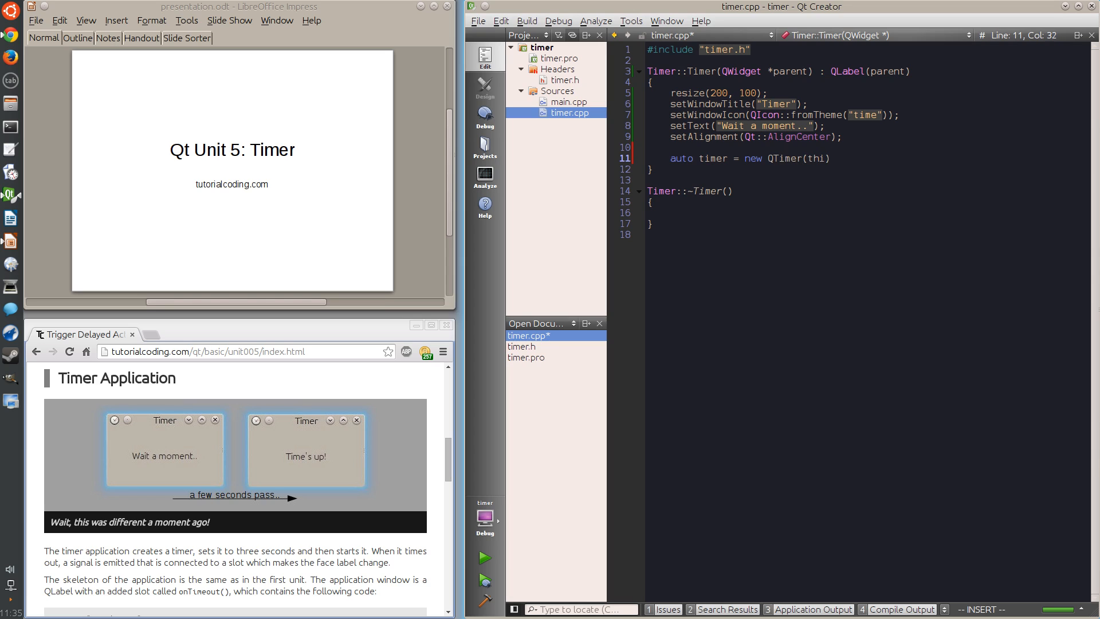
{"action": "type", "text": "s"}
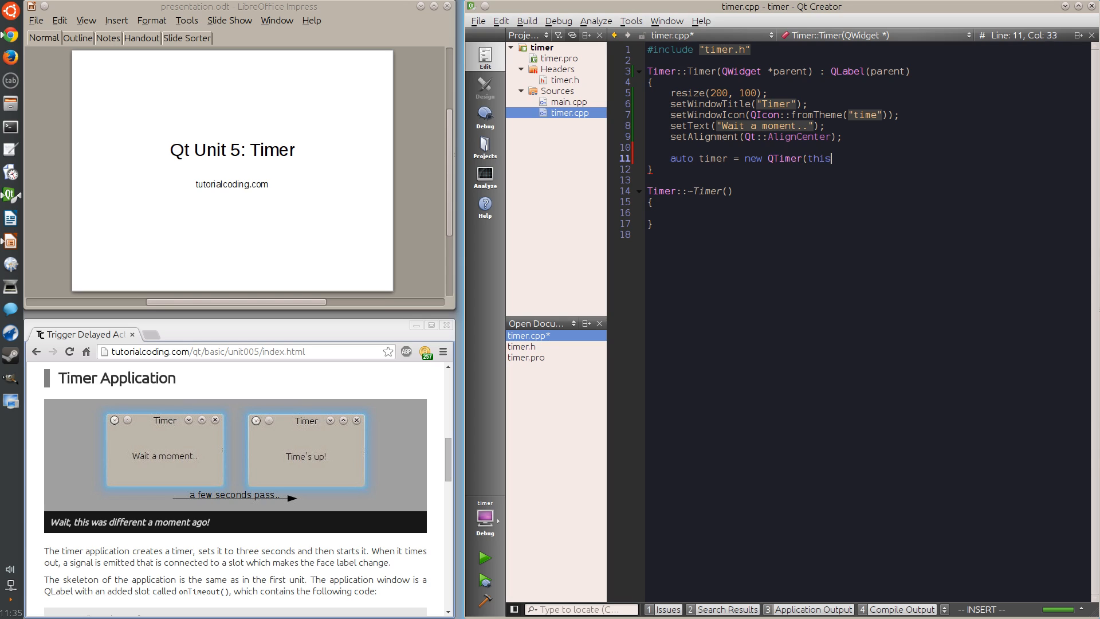
{"action": "type", "text": ");"}
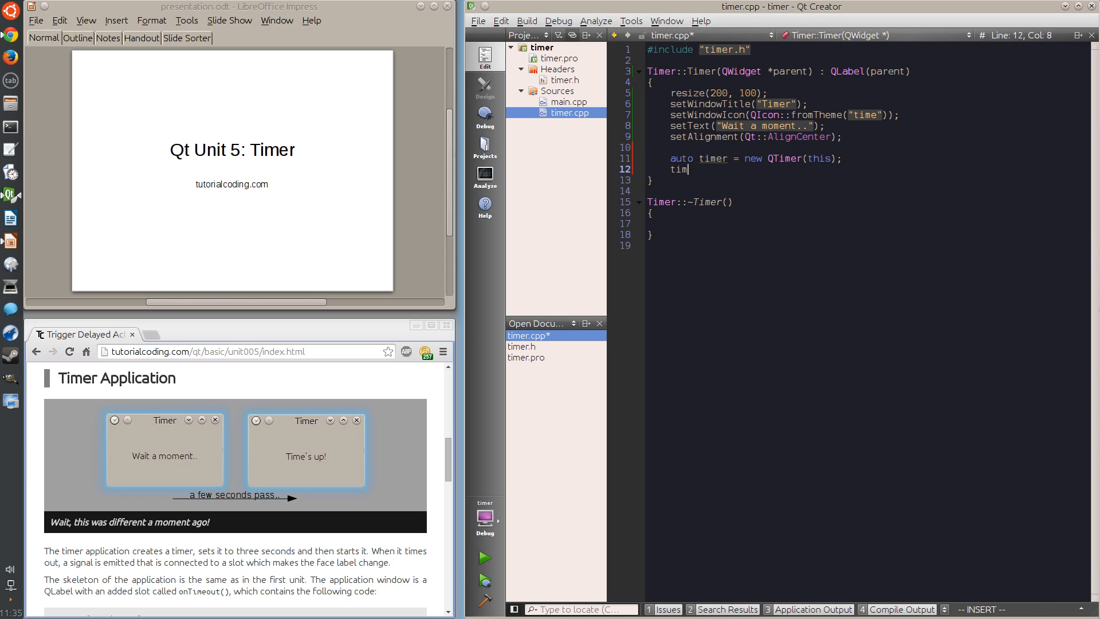
{"action": "type", "text": "er->"}
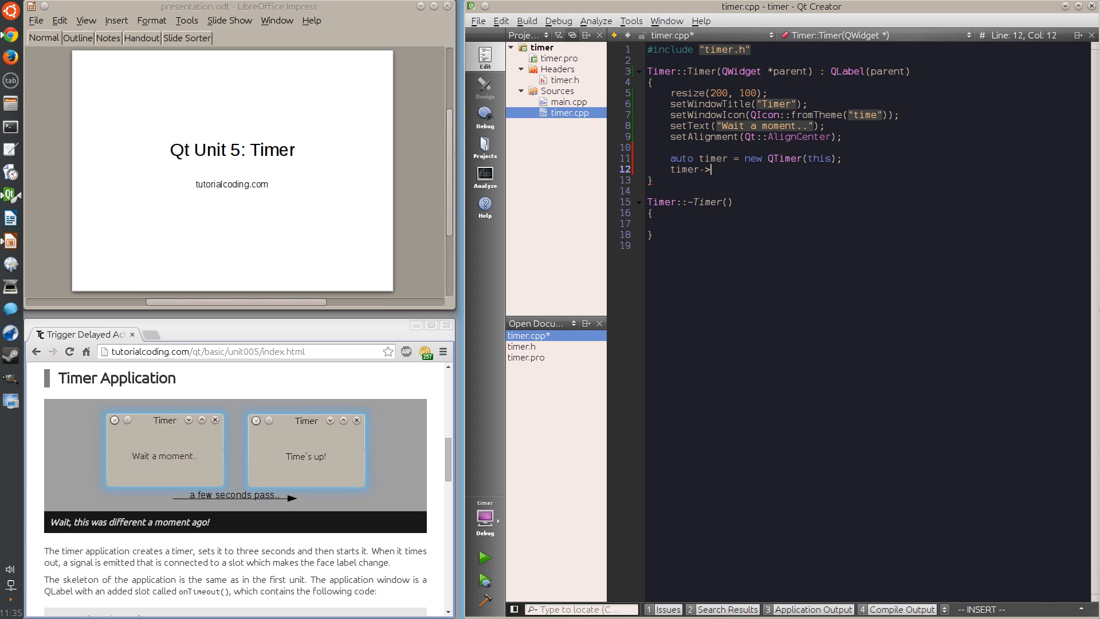
{"action": "type", "text": "setSingleShot(true);"}
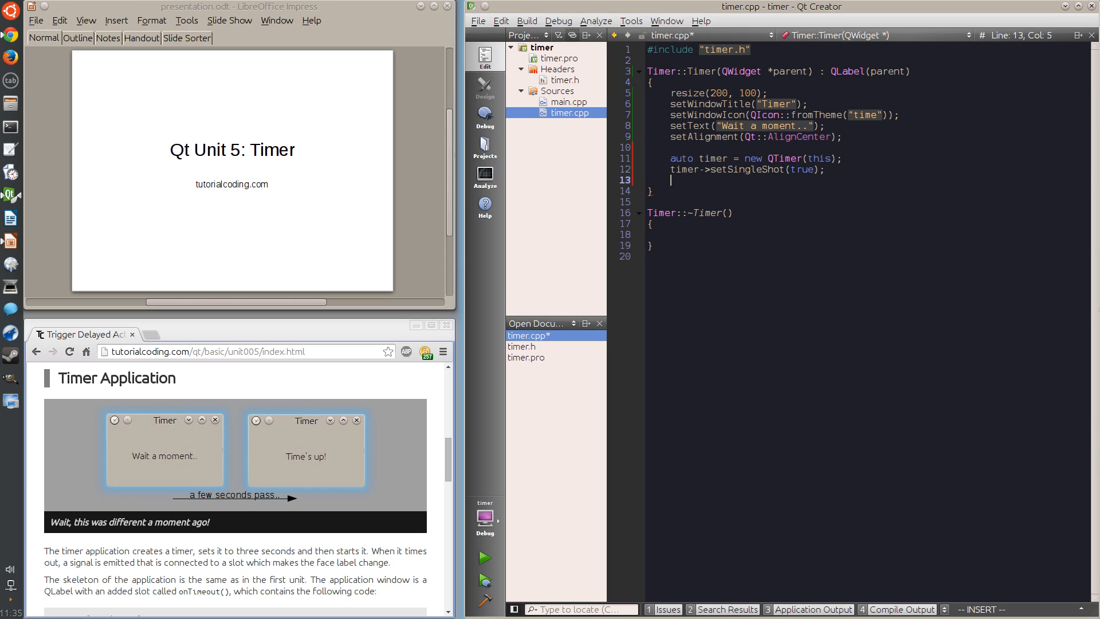
{"action": "key", "text": "Return"}
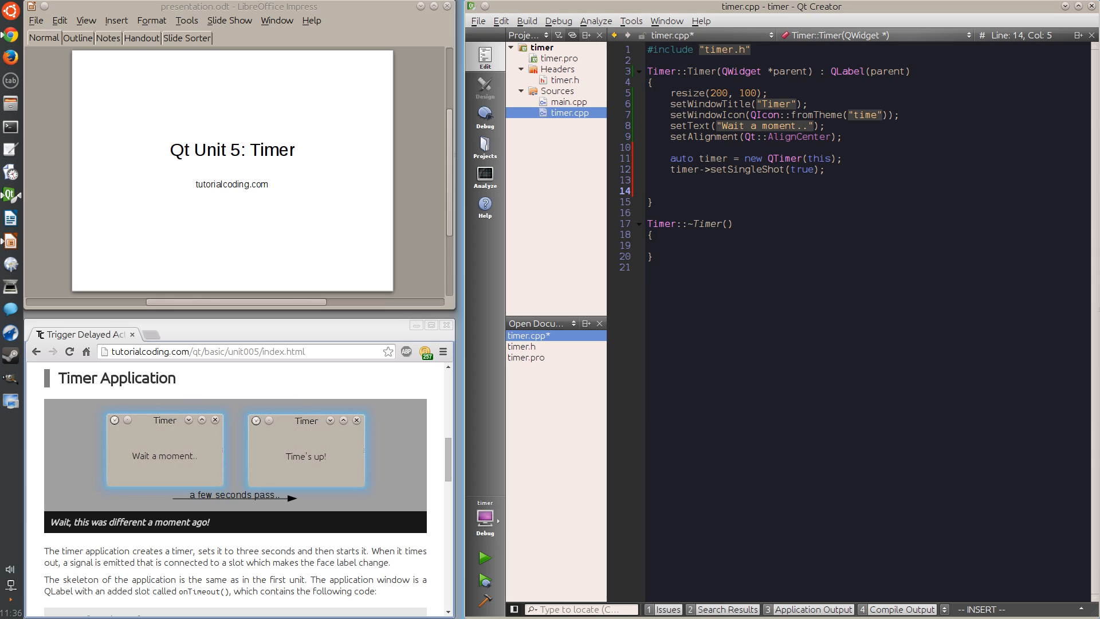
- Declare a private slot onTimeout() and define it with setText("Time's up!")
{"action": "left_click", "coordinate": [522, 345]}
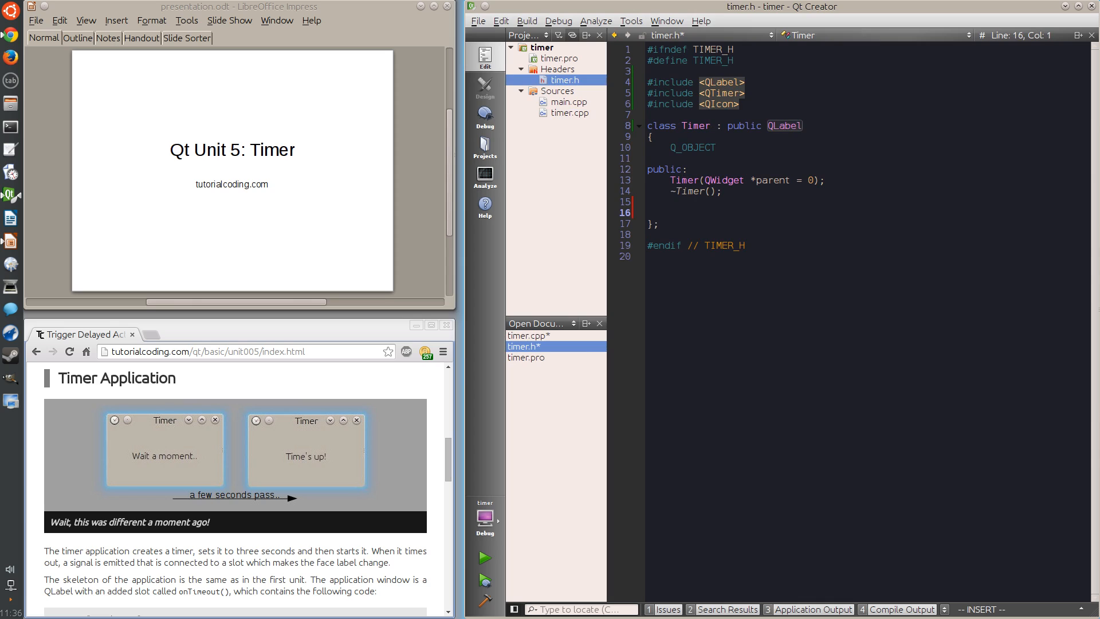
{"action": "type", "text": "private slots:"}
{"action": "type", "text": "void onTimeout();"}
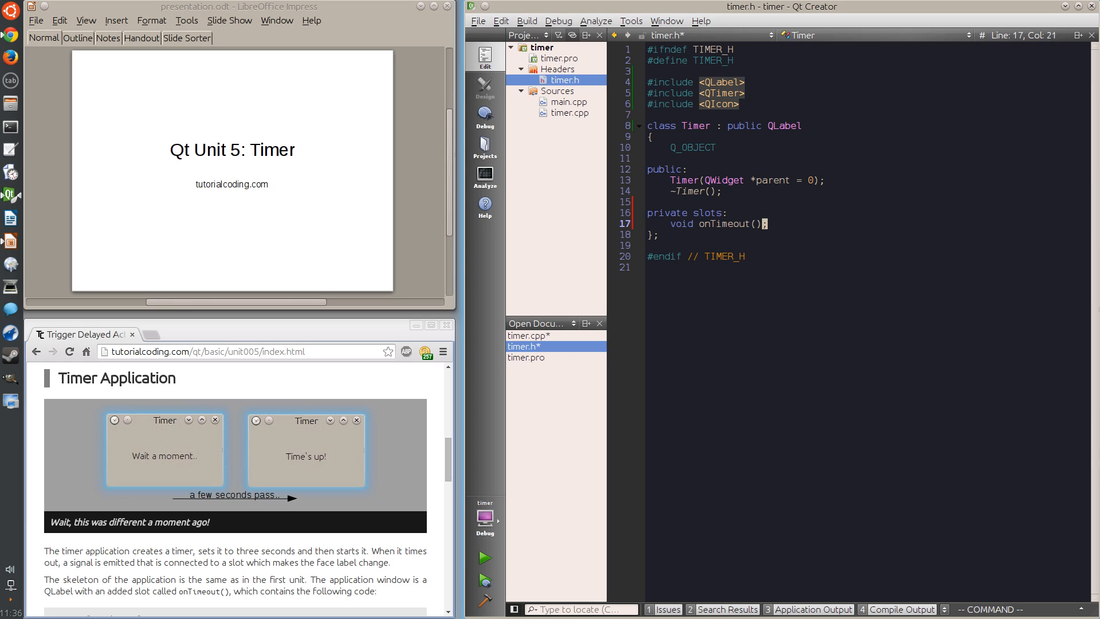
{"action": "left_click", "coordinate": [566, 113]}
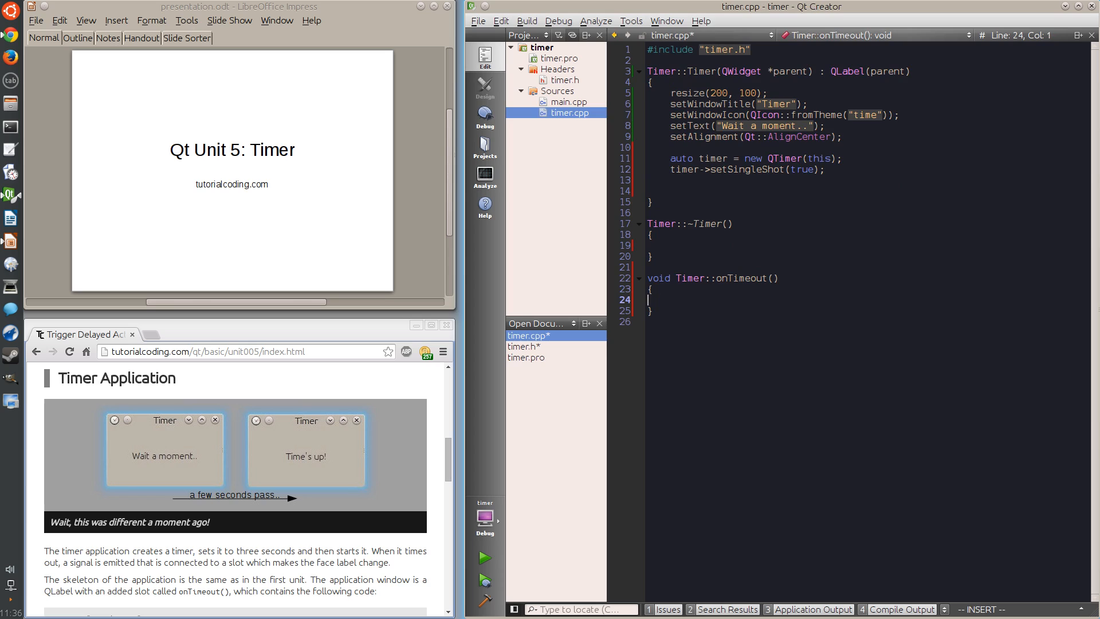
{"action": "type", "text": "setText(\"T"}
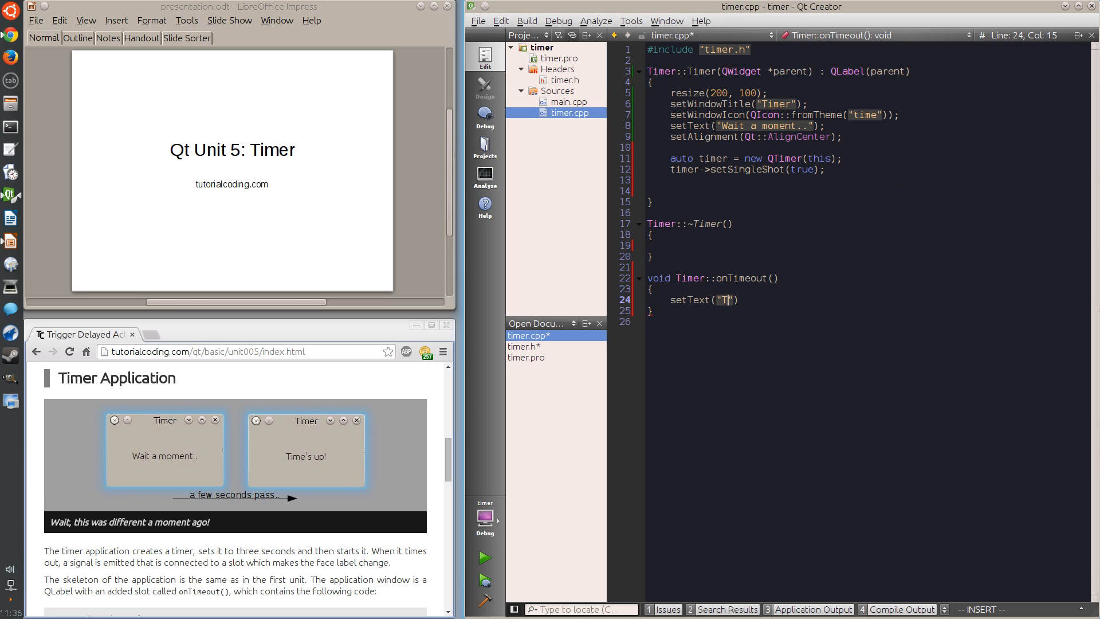
{"action": "type", "text": "ime's up!"}
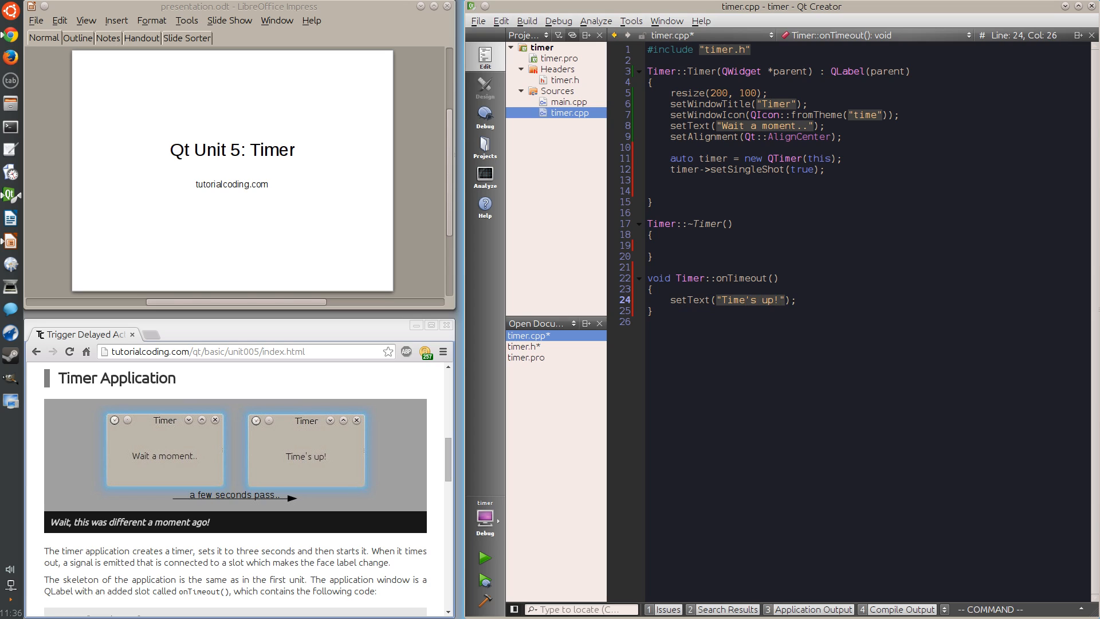
- Add connect(timer, &QTimer::timeout, this, &Timer::onTimeout); and timer->start(5000); after setSingleShot
{"action": "left_click", "coordinate": [650, 288]}
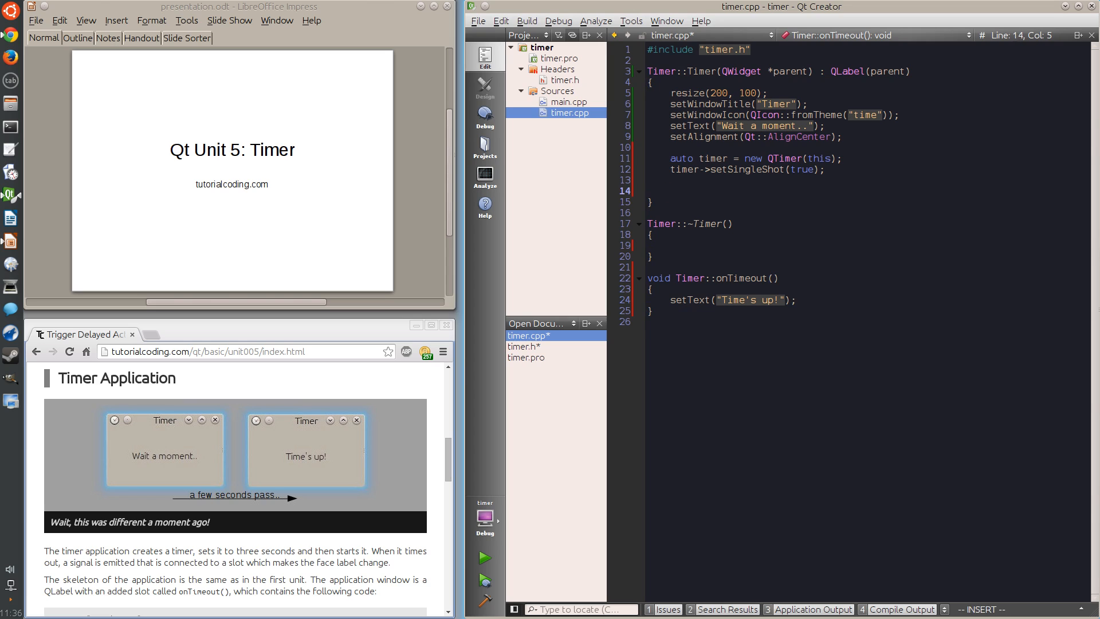
{"action": "type", "text": "connect(tim"}
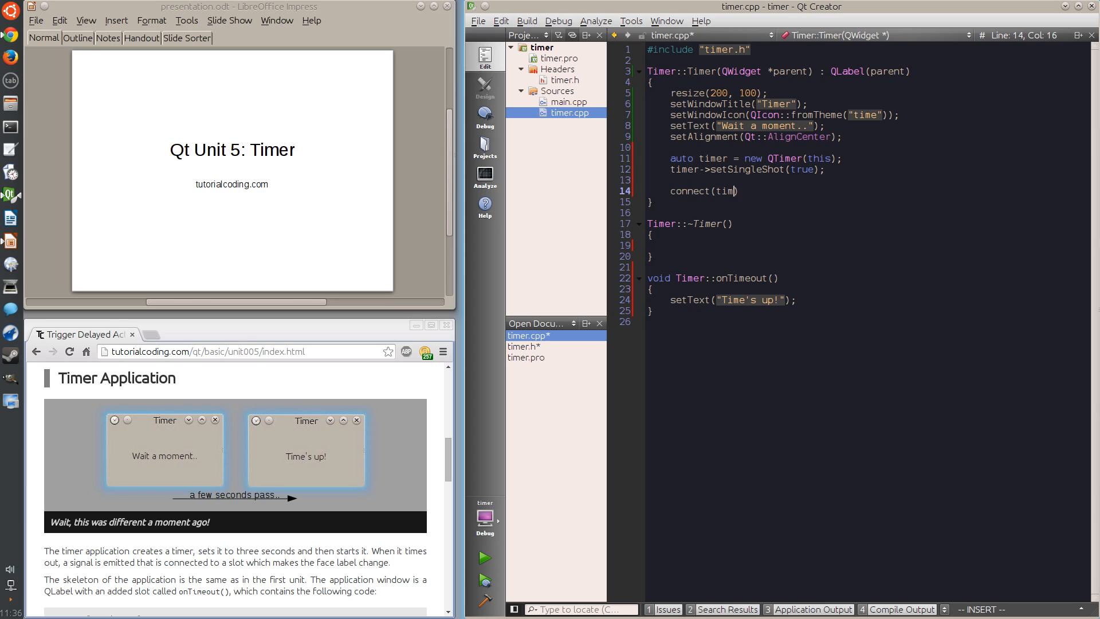
{"action": "type", "text": "er, )"}
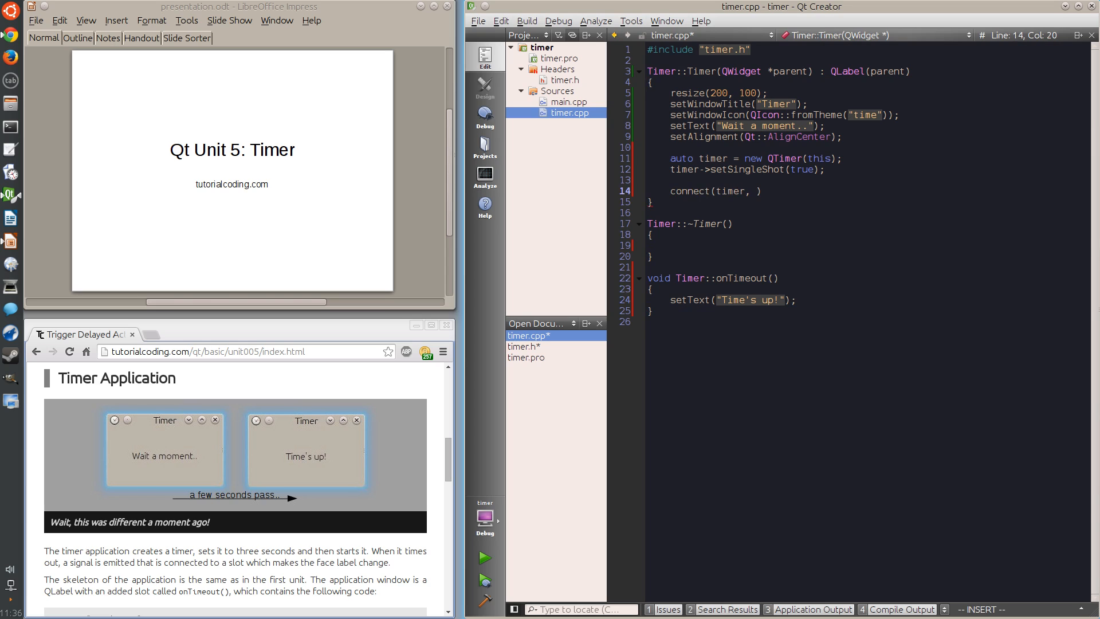
{"action": "type", "text": "&QT)"}
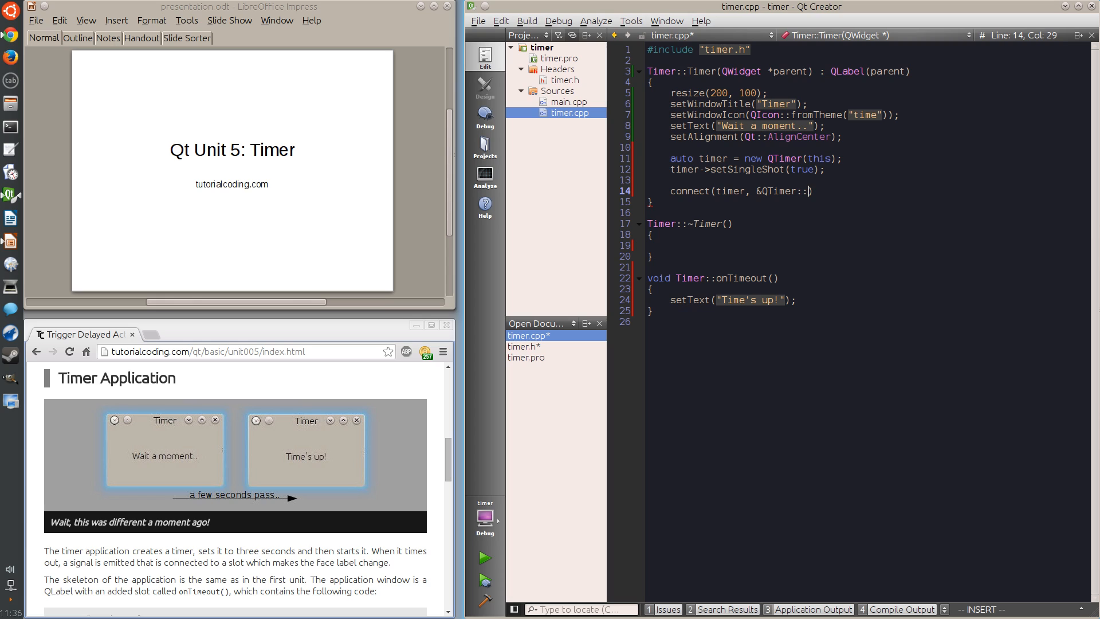
{"action": "type", "text": "timeout)"}
{"action": "type", "text": "this, )"}
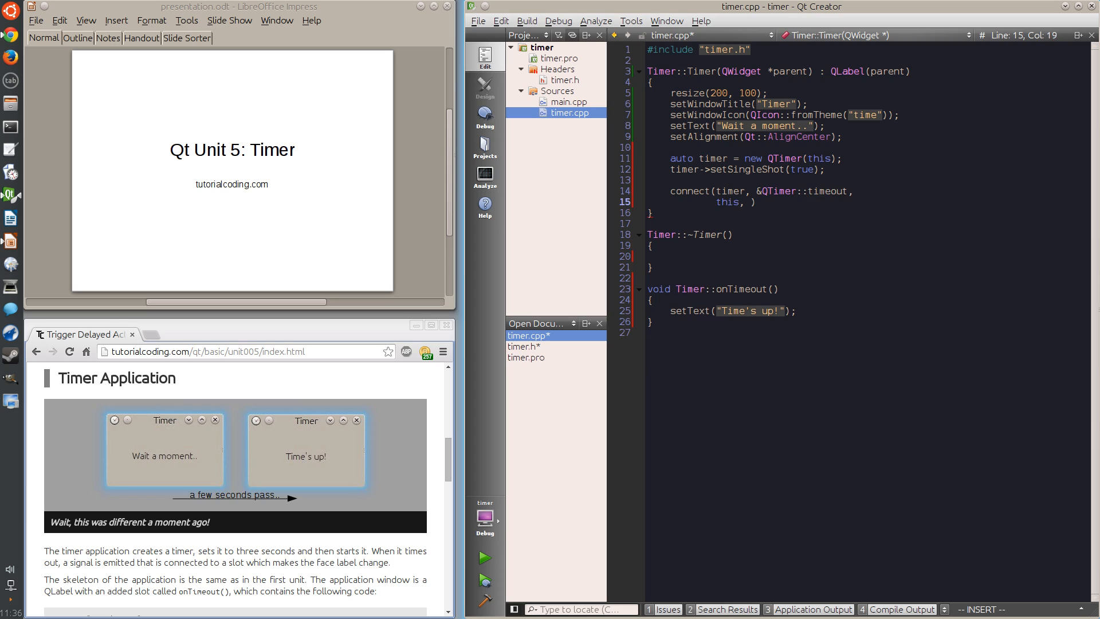
{"action": "type", "text": "&"}
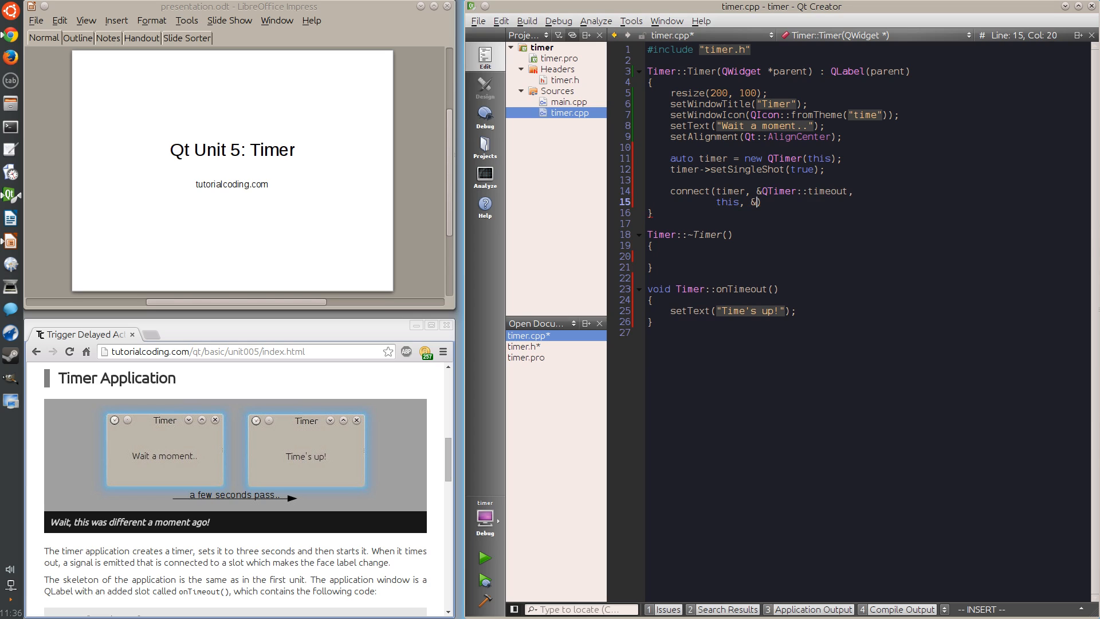
{"action": "type", "text": "Timer::onTimeout"}
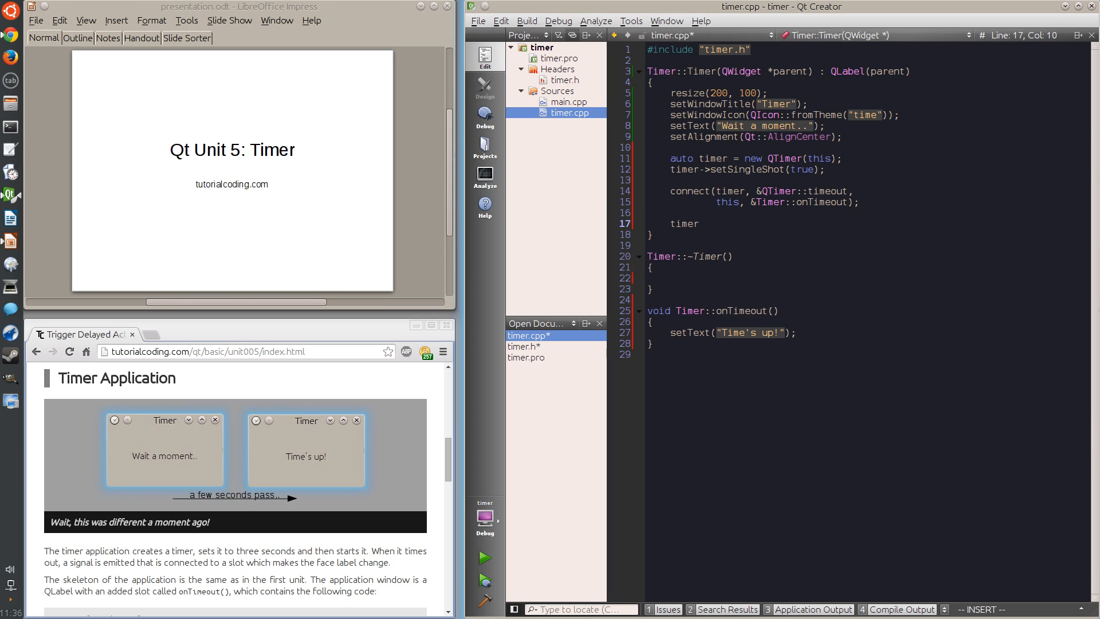
{"action": "type", "text": "->start(5)"}
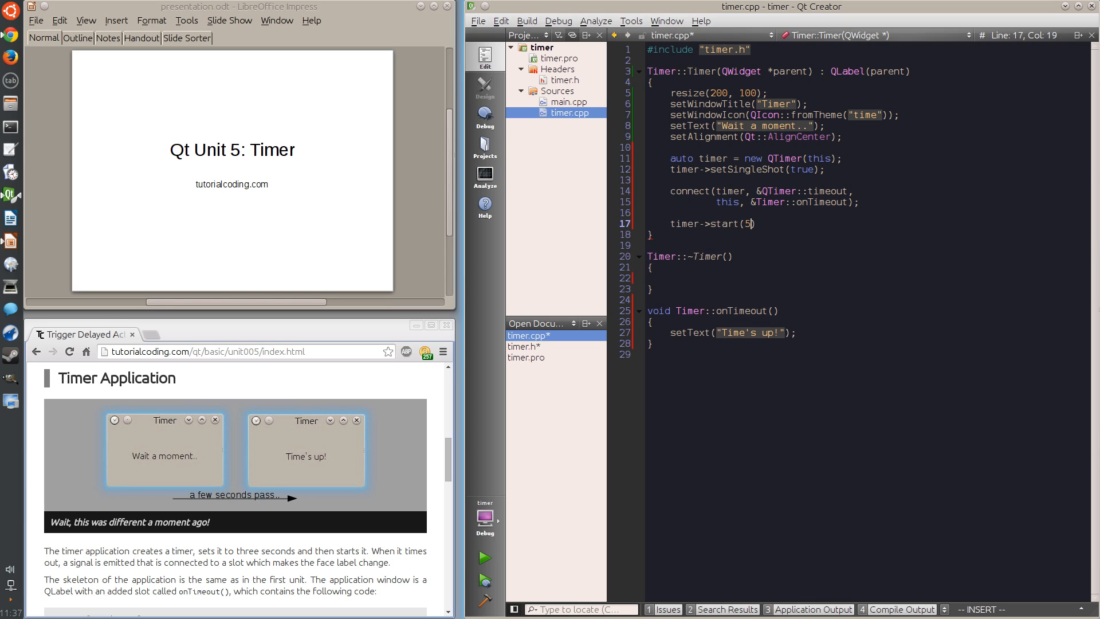
{"action": "type", "text": "000);"}
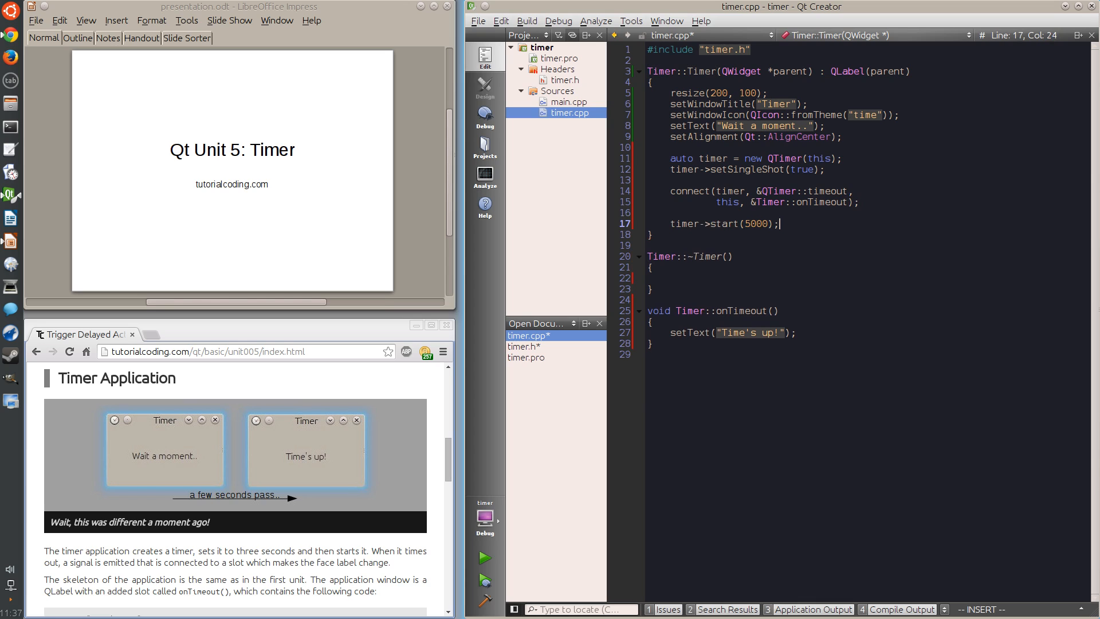